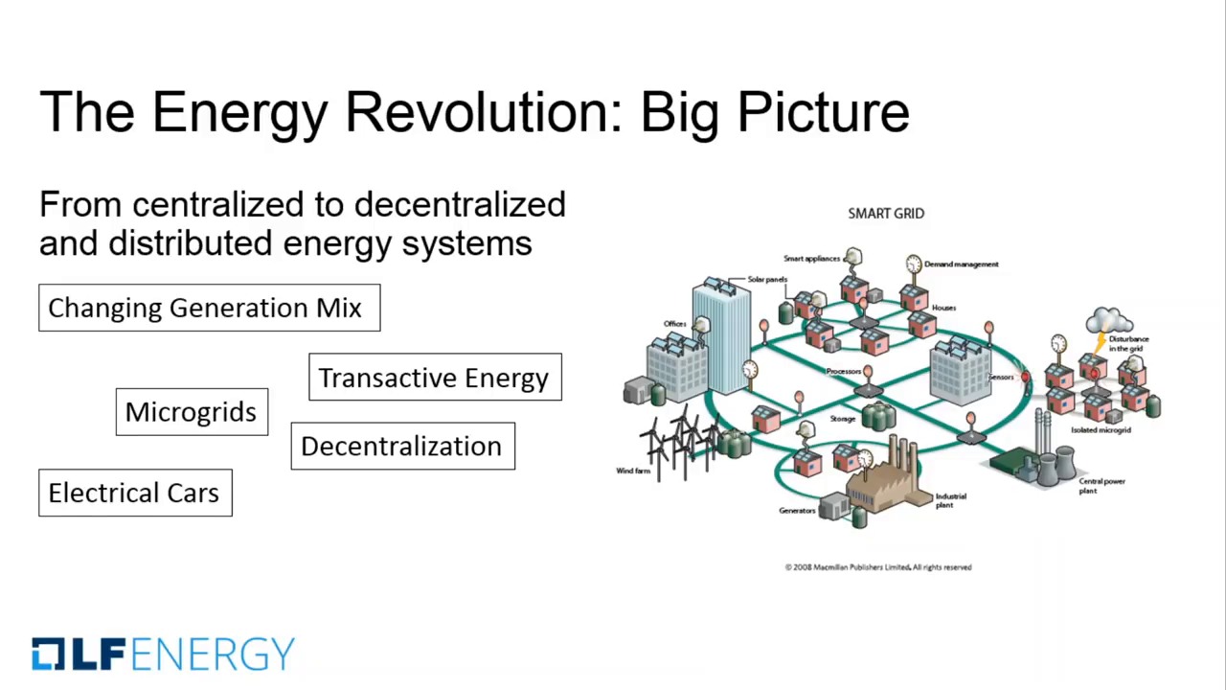
Advance to the slide on the unchanged centralized control picture and its problems
key("Right")
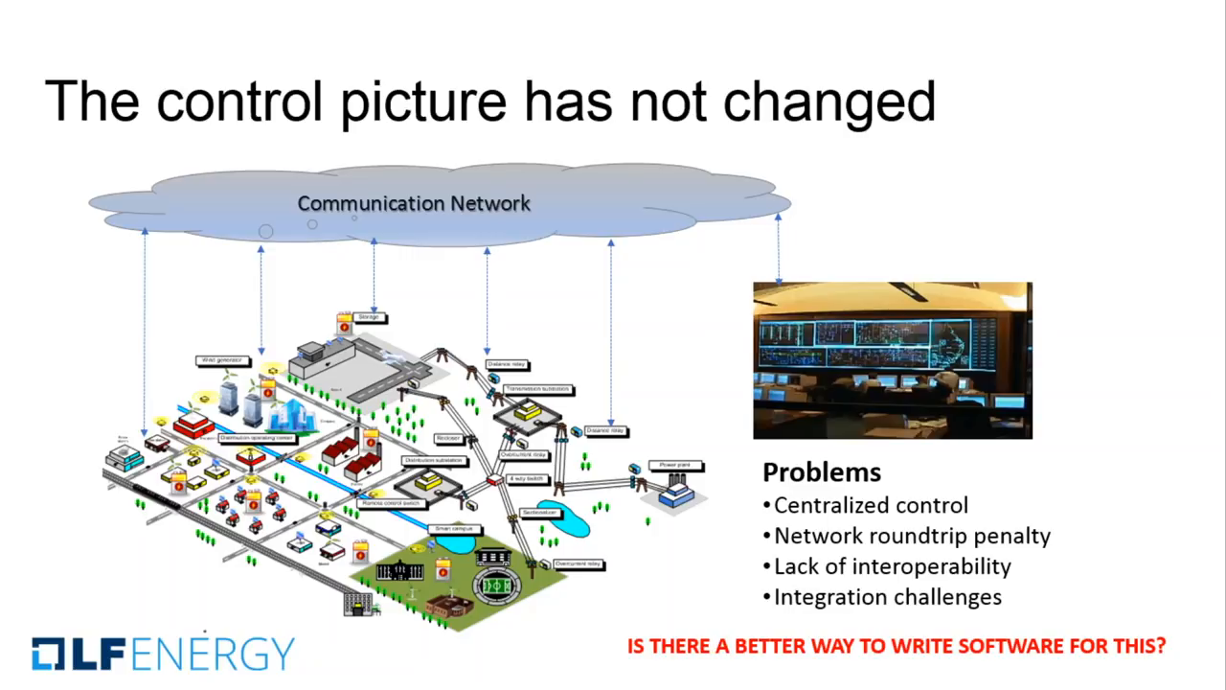
Advance to the 'What is RIAPS?' slide with platform, run-time services and fault tolerance
key("Right")
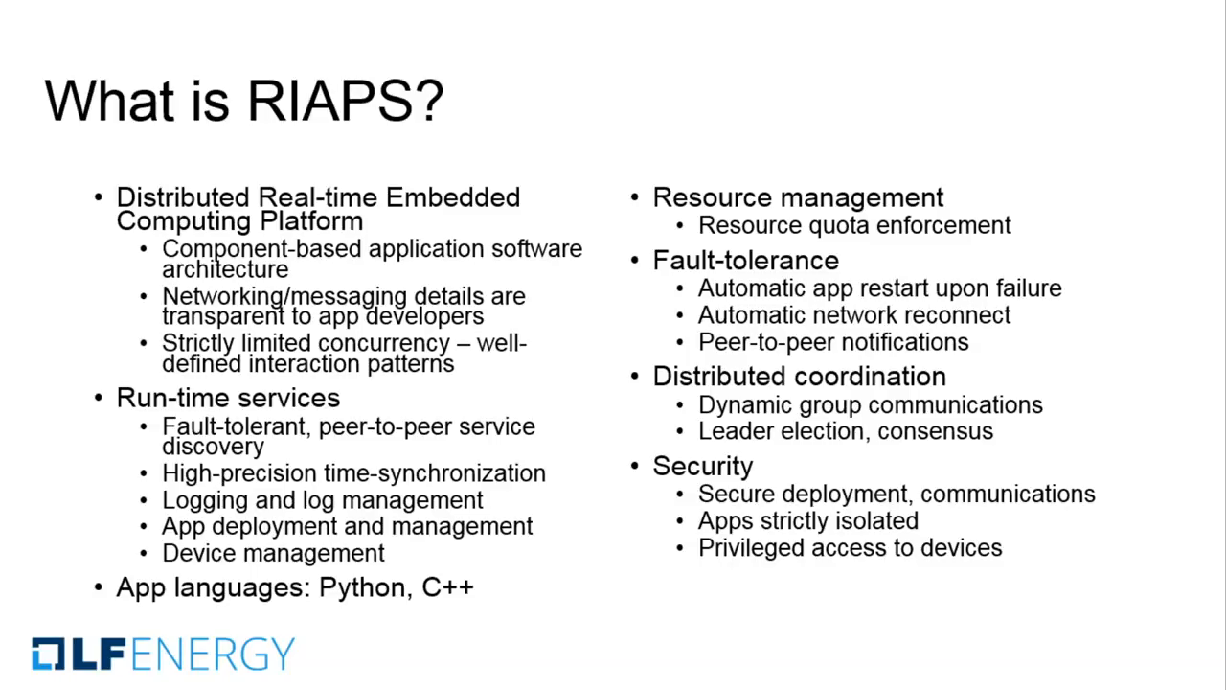
Advance past the last slide to reach the Linux desktop and its applications menu
key("Right")
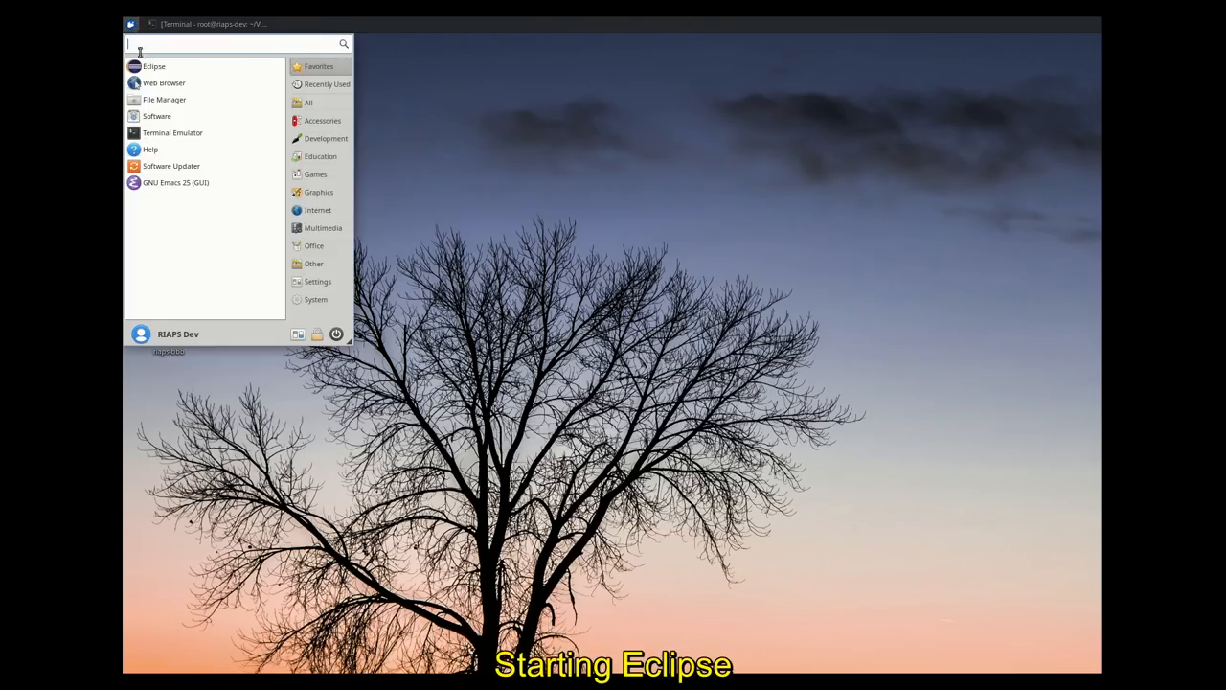
Launch Eclipse and open sample.riaps from the DistributedEstimator project, selecting the app name
left_click(153, 66)
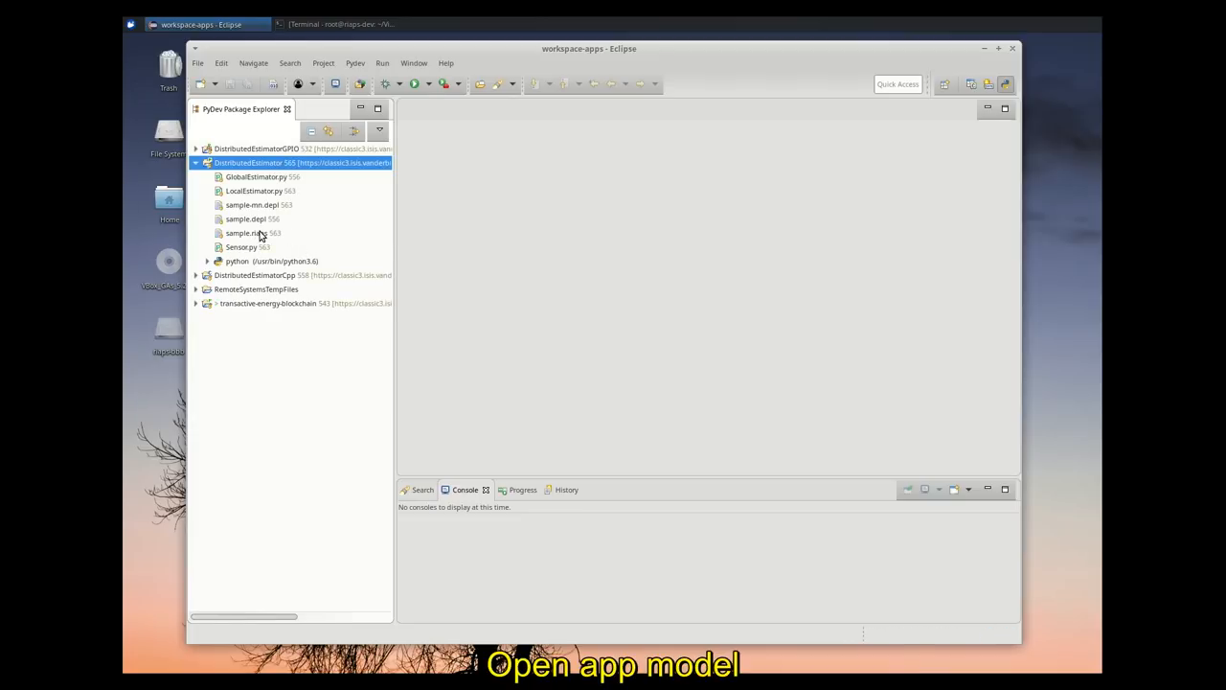
double_click(248, 233)
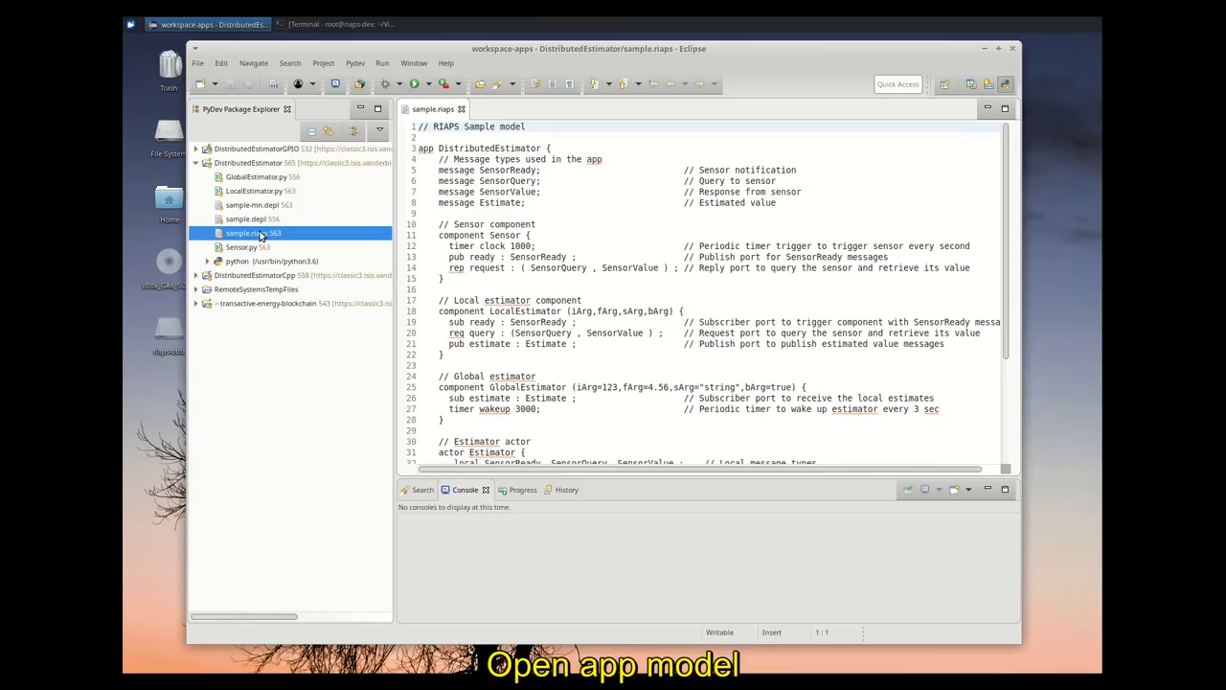
double_click(490, 150)
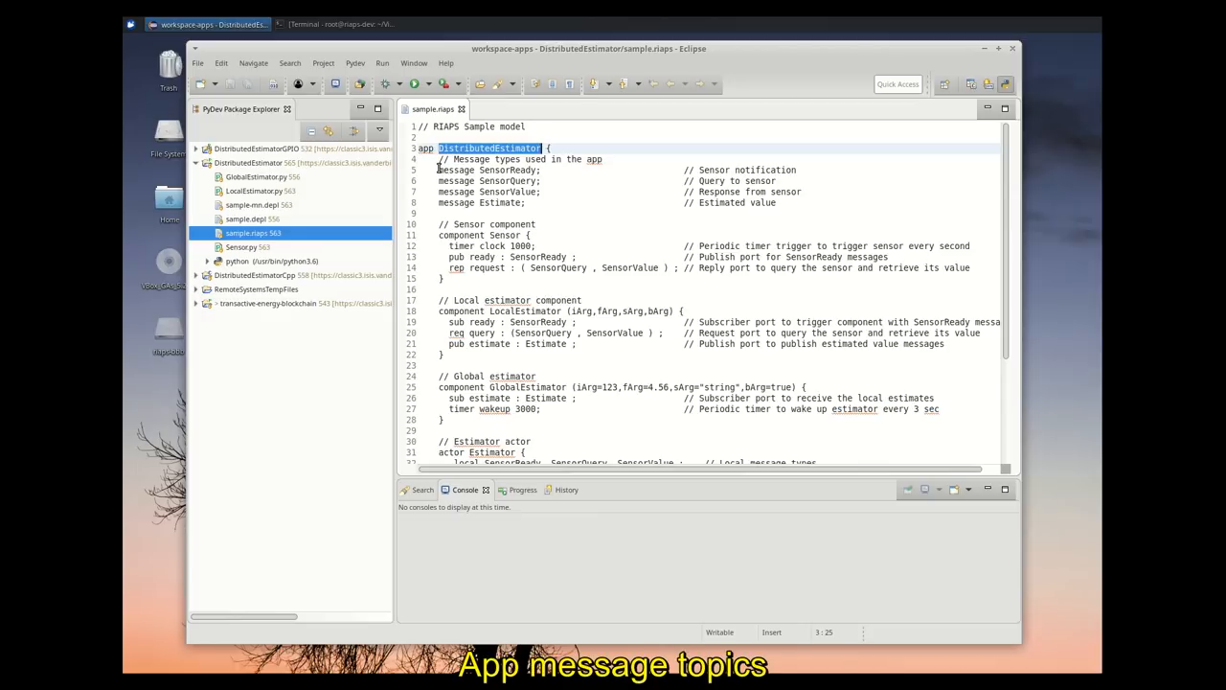
left_click_drag(437, 169, 540, 204)
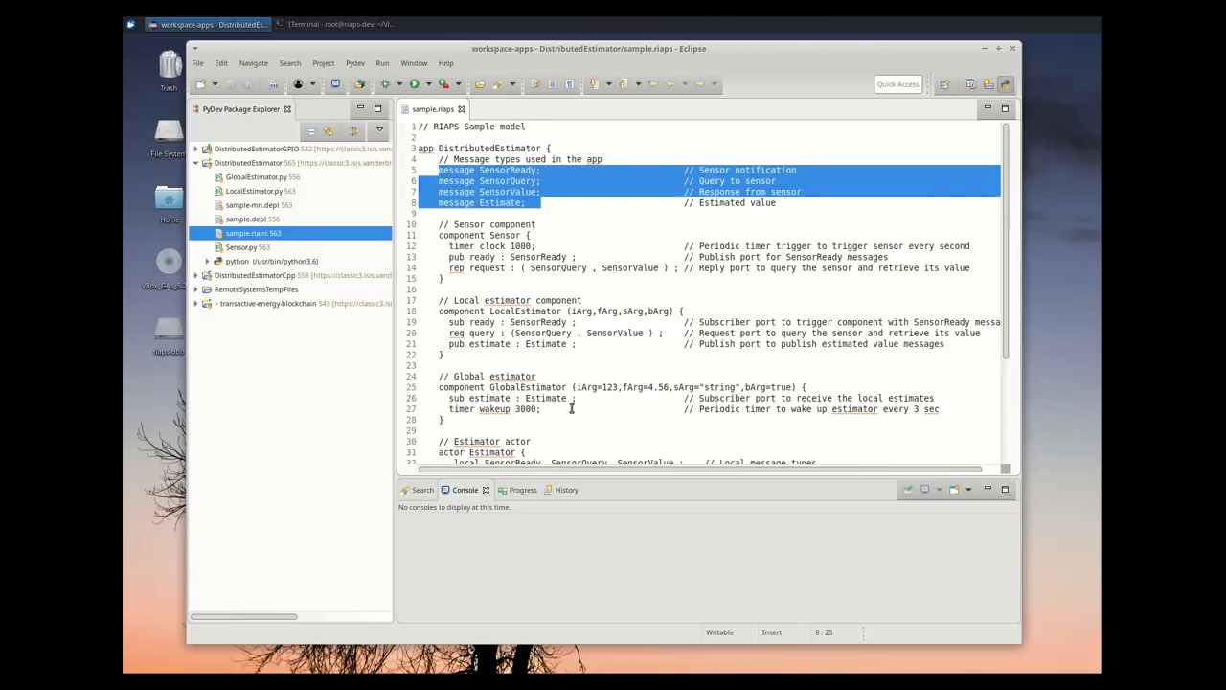
left_click(502, 234)
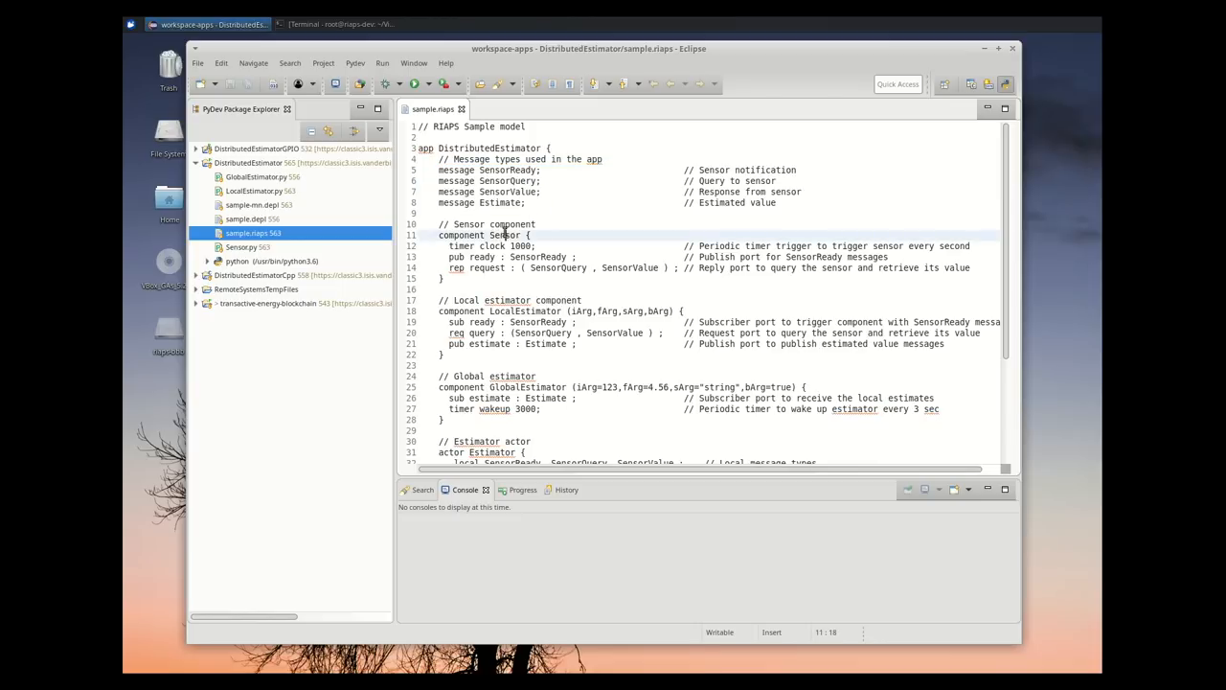
double_click(506, 234)
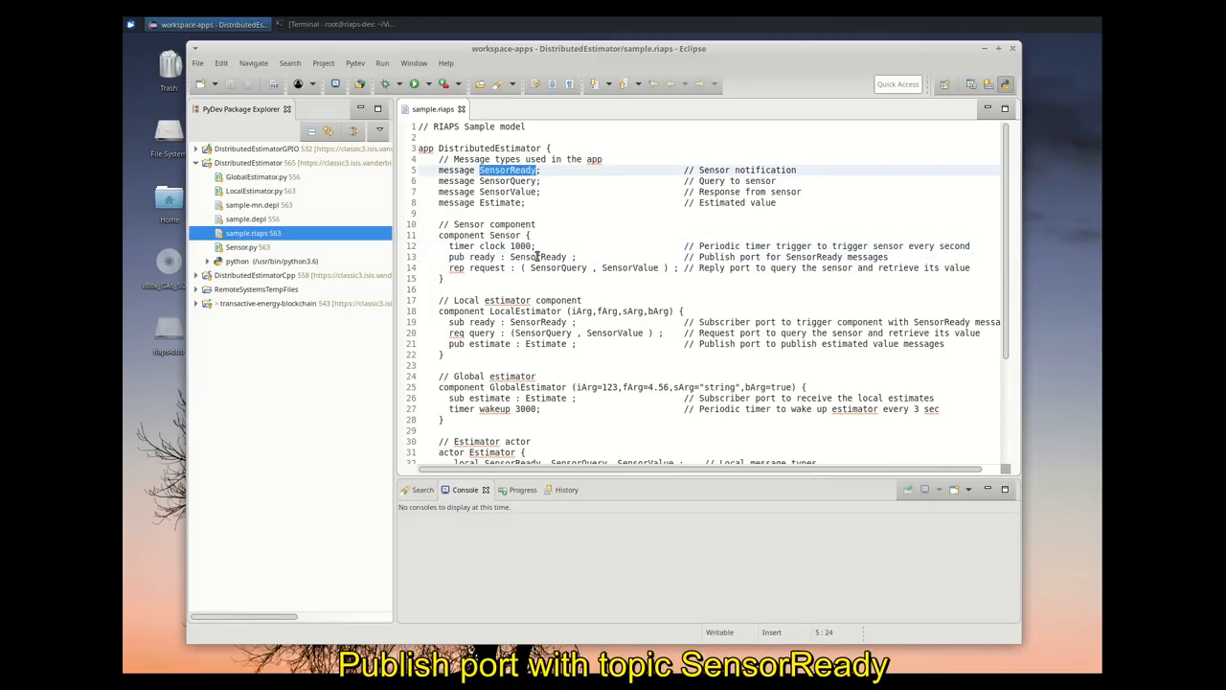
double_click(536, 256)
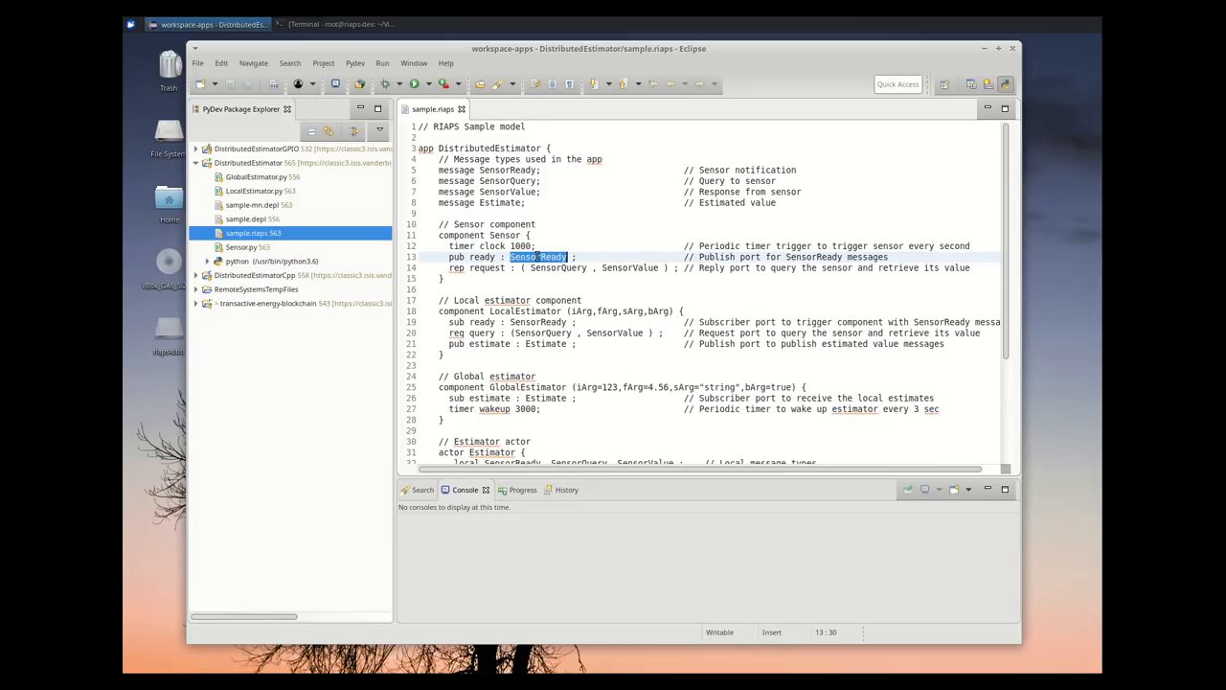
mouse_move(506, 310)
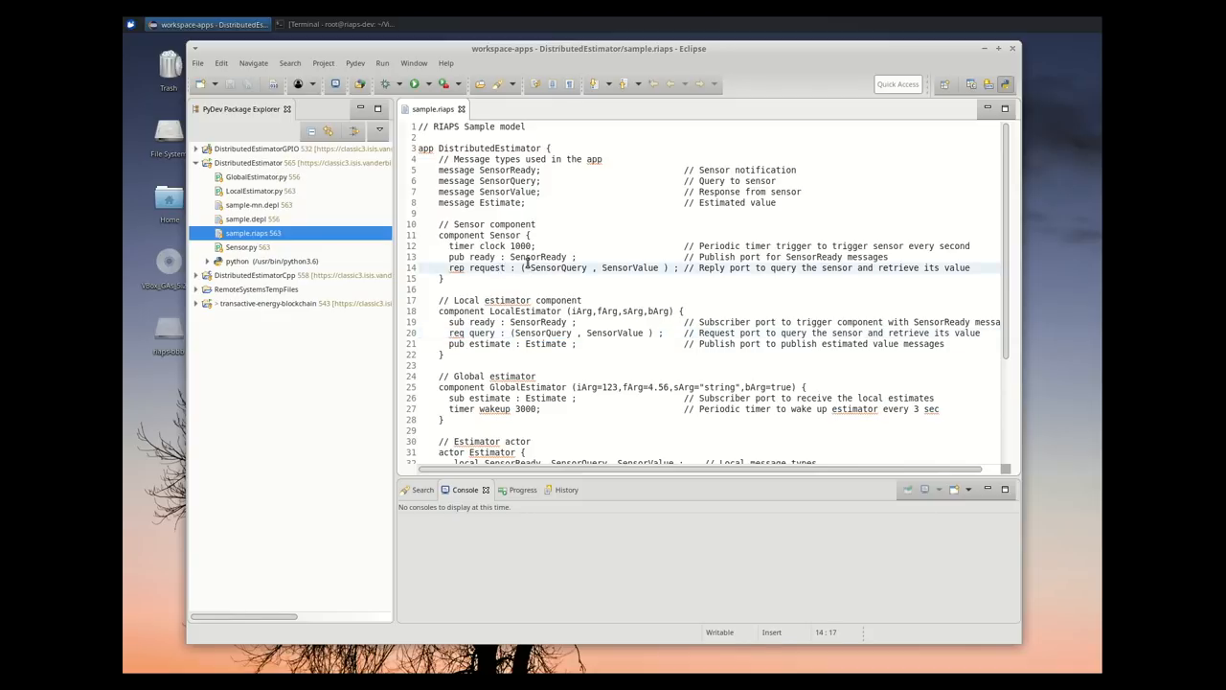
left_click_drag(525, 268, 663, 268)
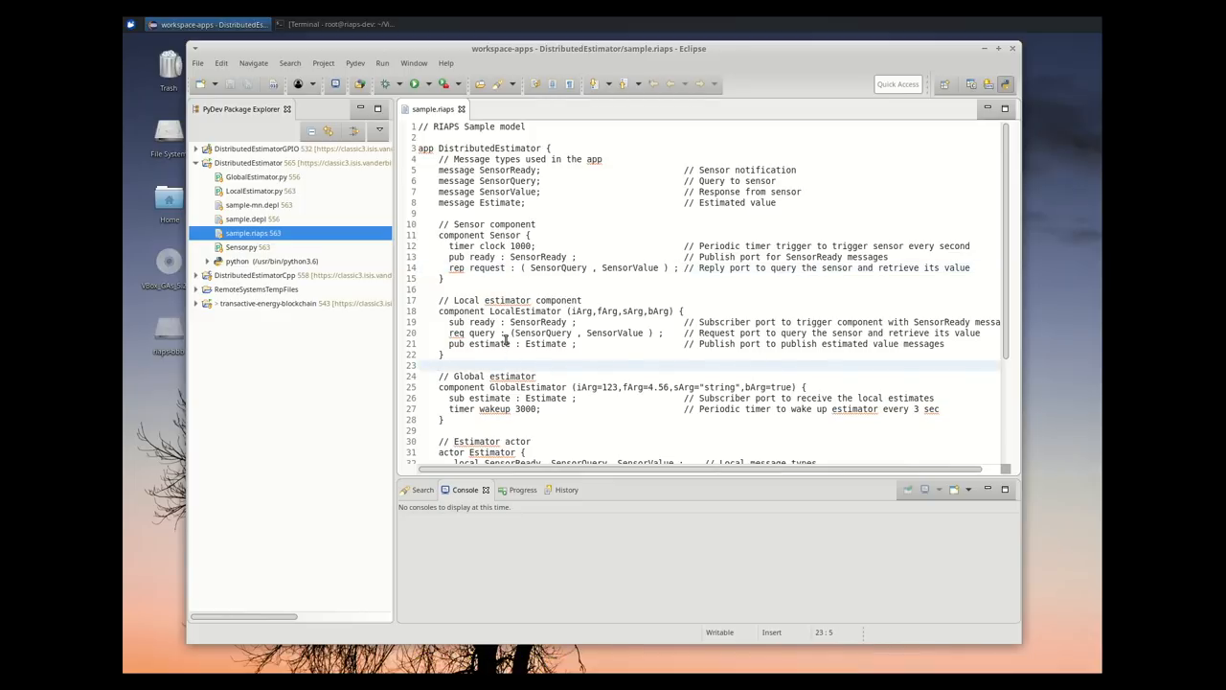
double_click(544, 343)
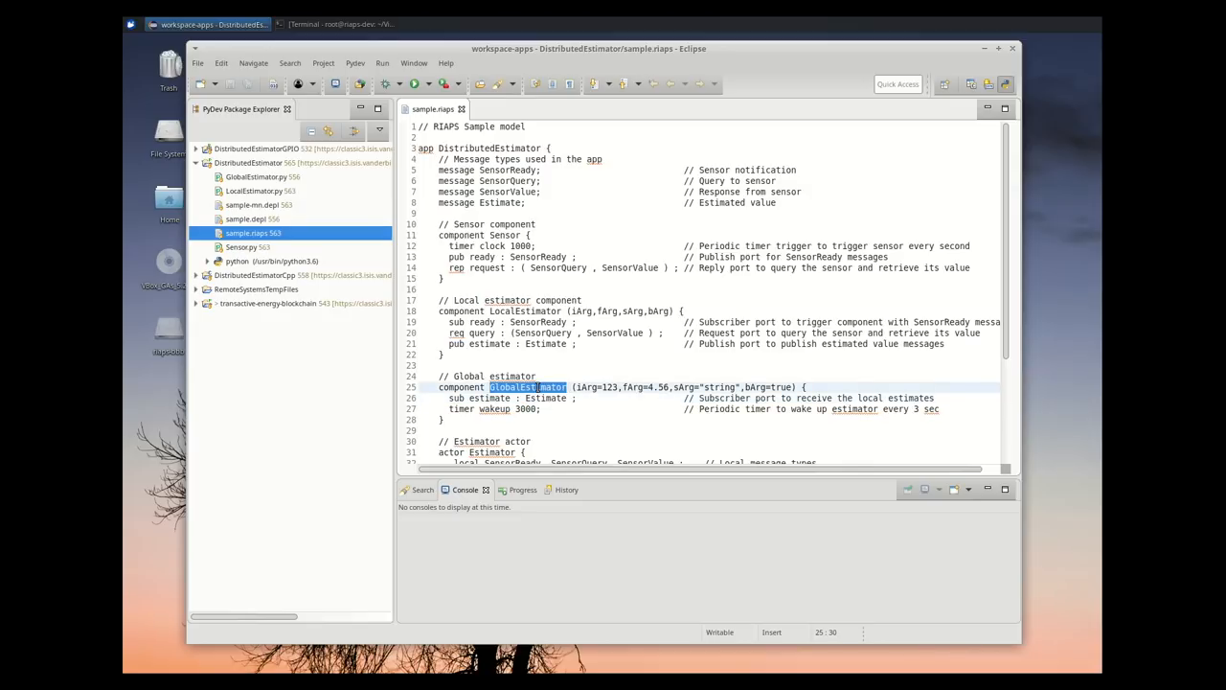
double_click(495, 408)
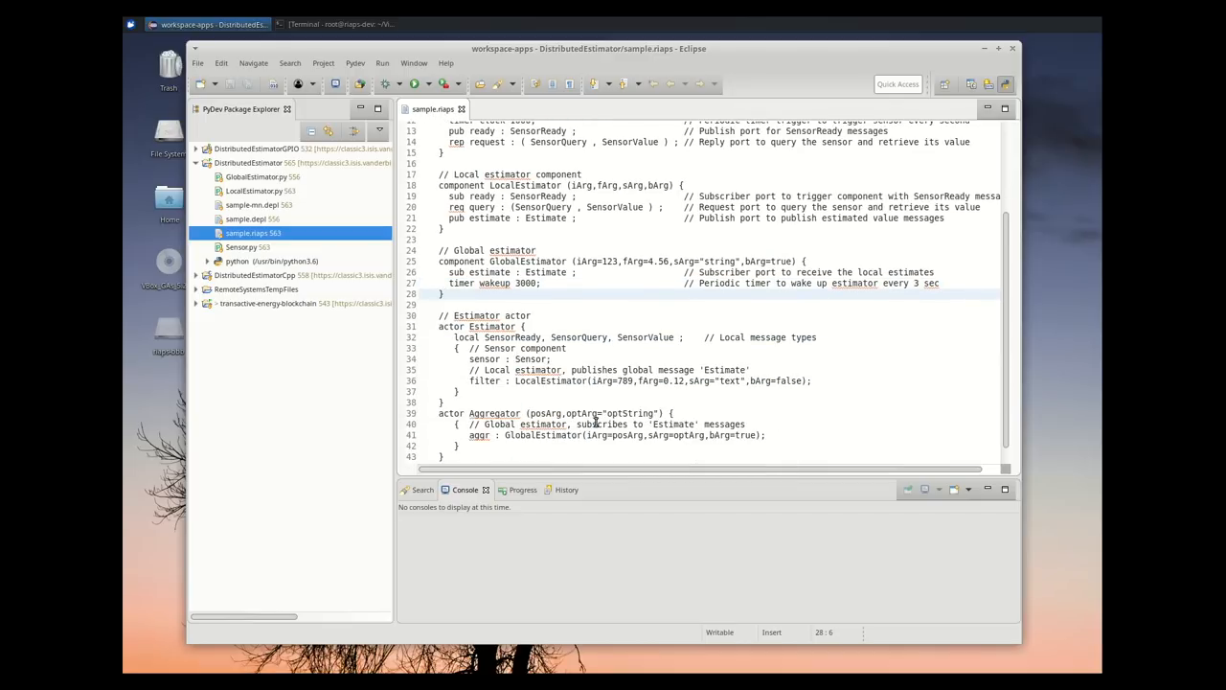
double_click(492, 326)
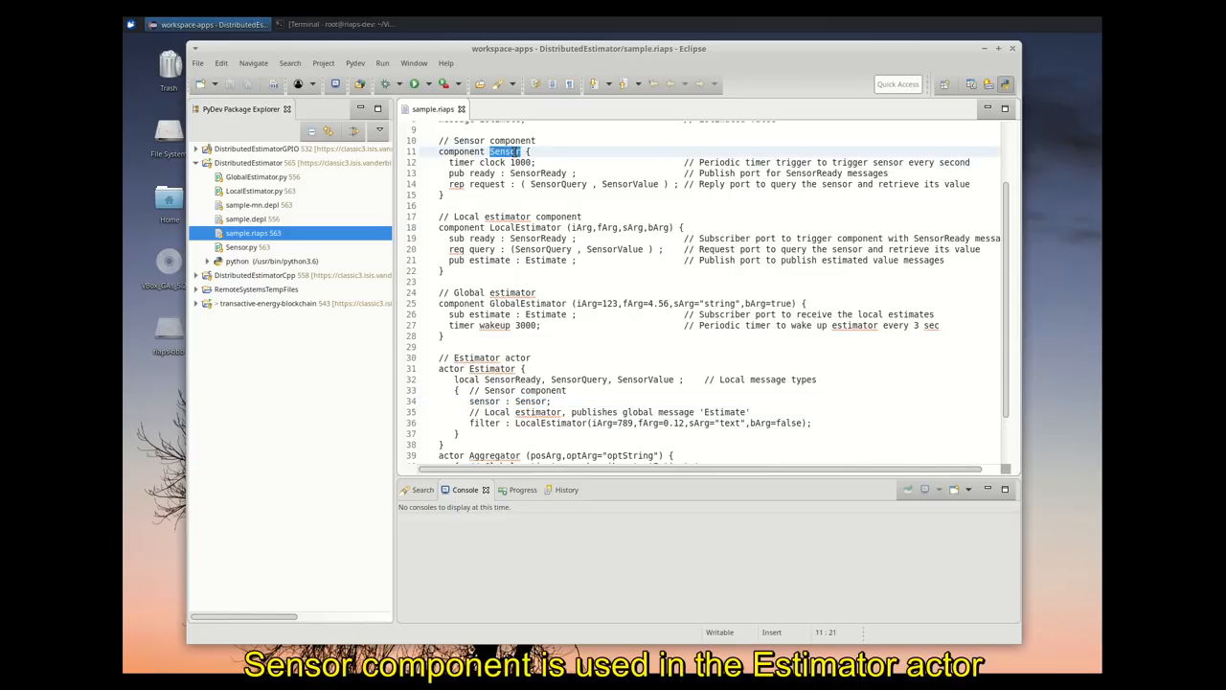
double_click(548, 423)
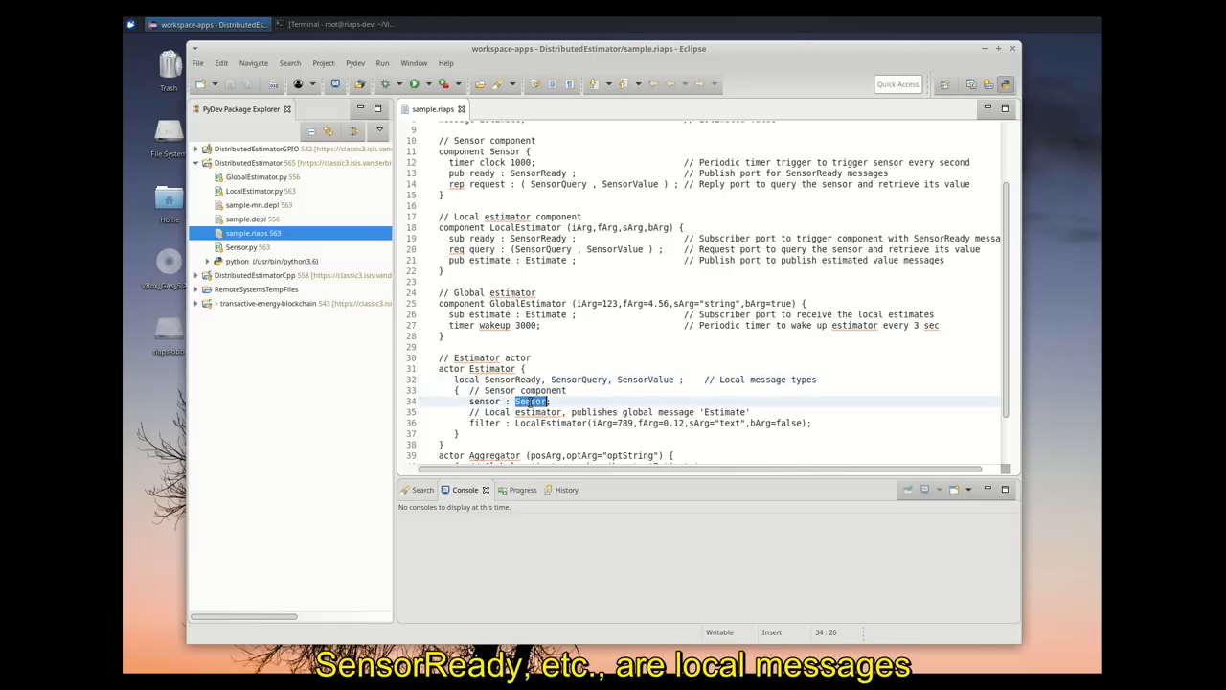
double_click(537, 172)
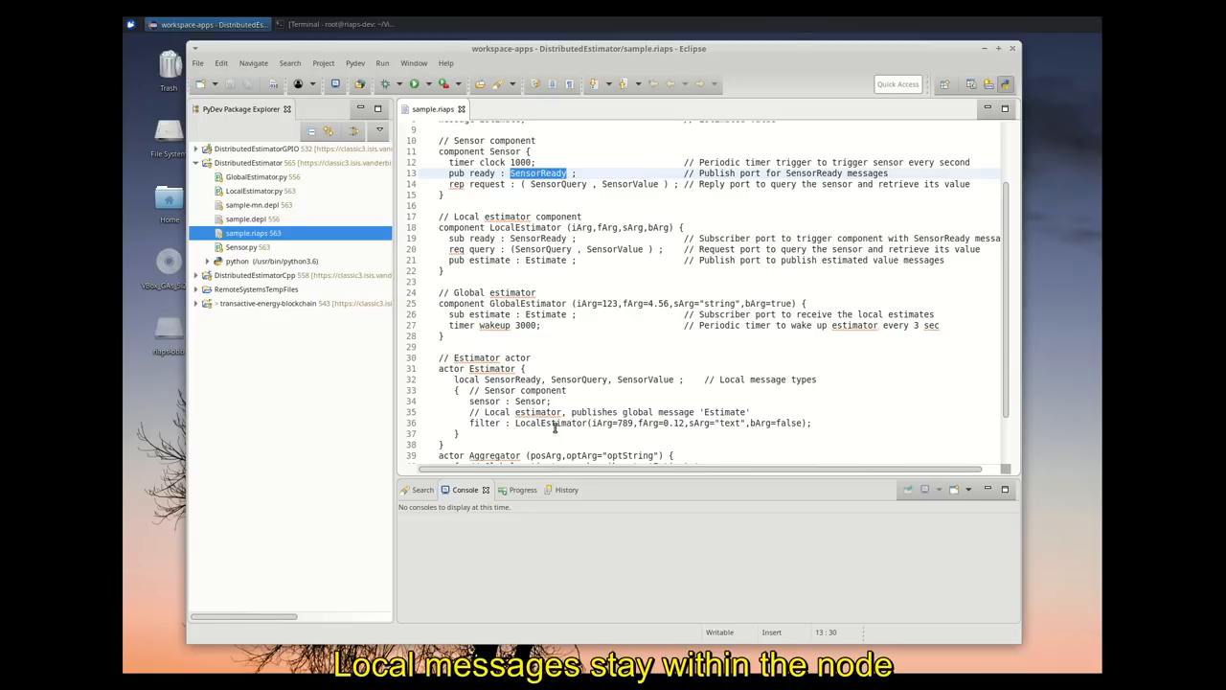
double_click(548, 424)
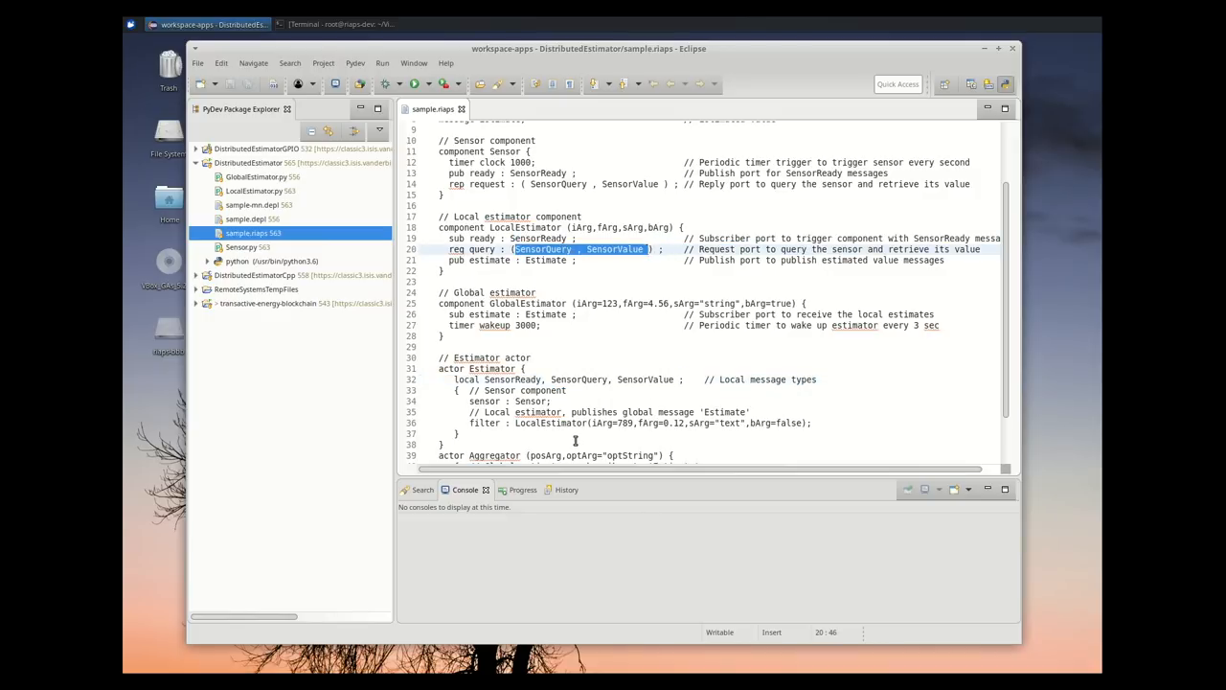
left_click(575, 441)
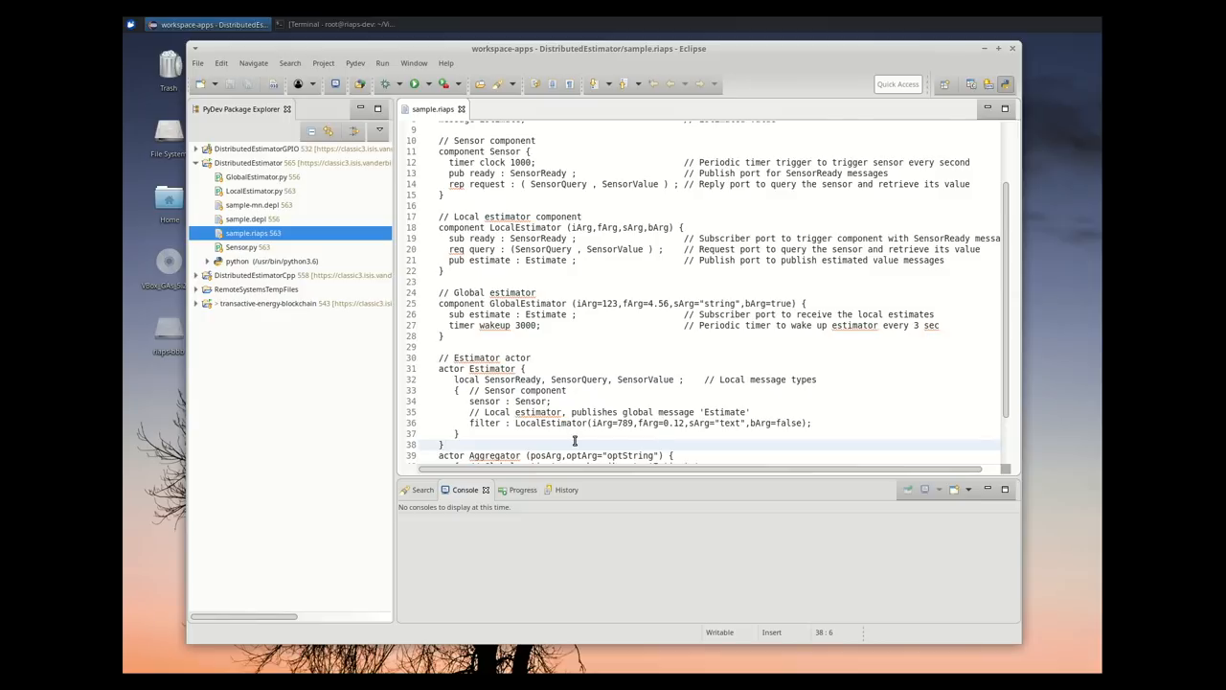
scroll("down", 3)
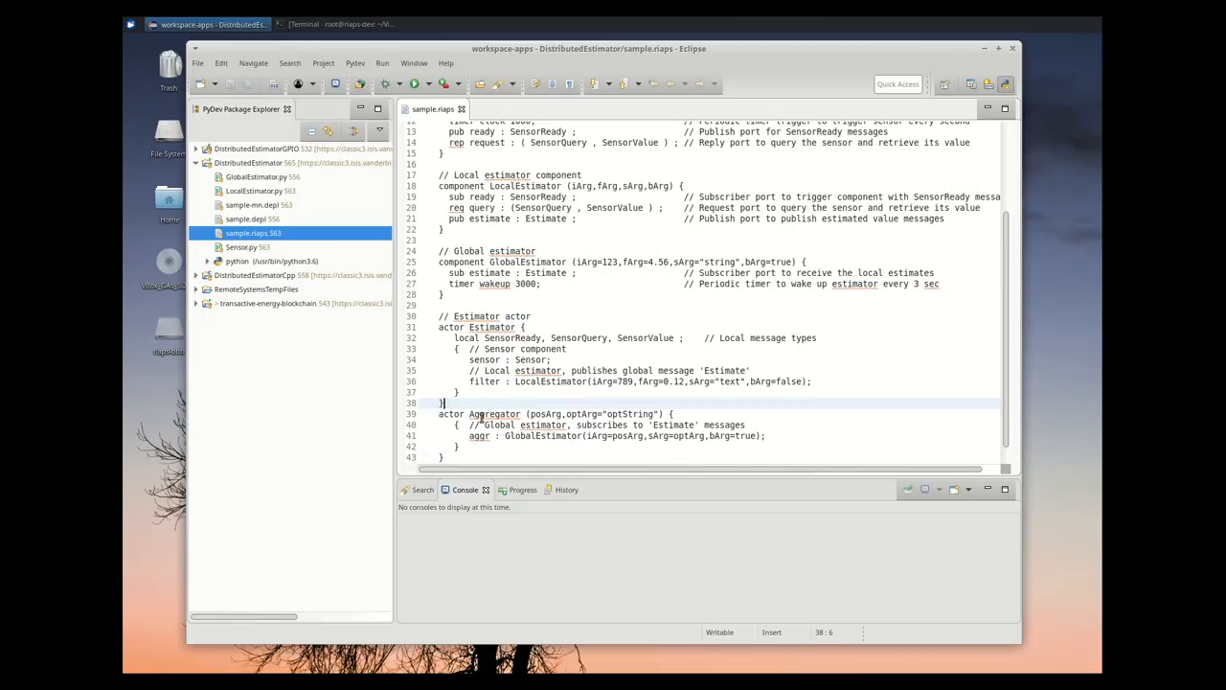
double_click(495, 414)
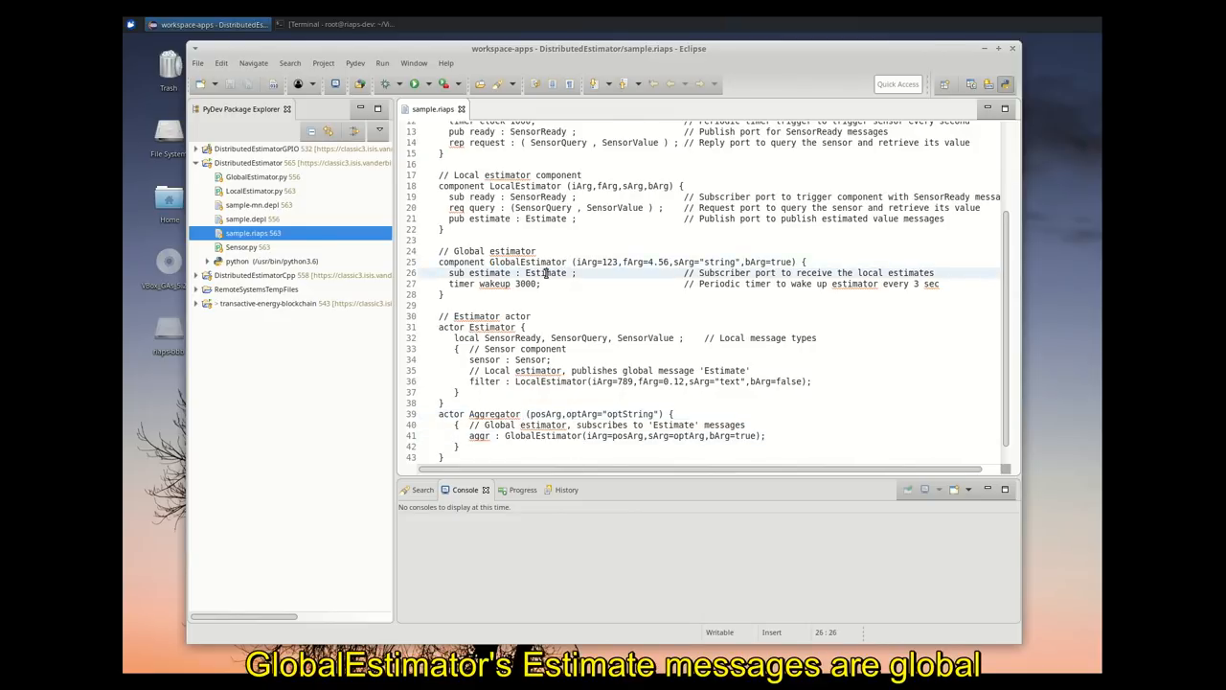
double_click(546, 272)
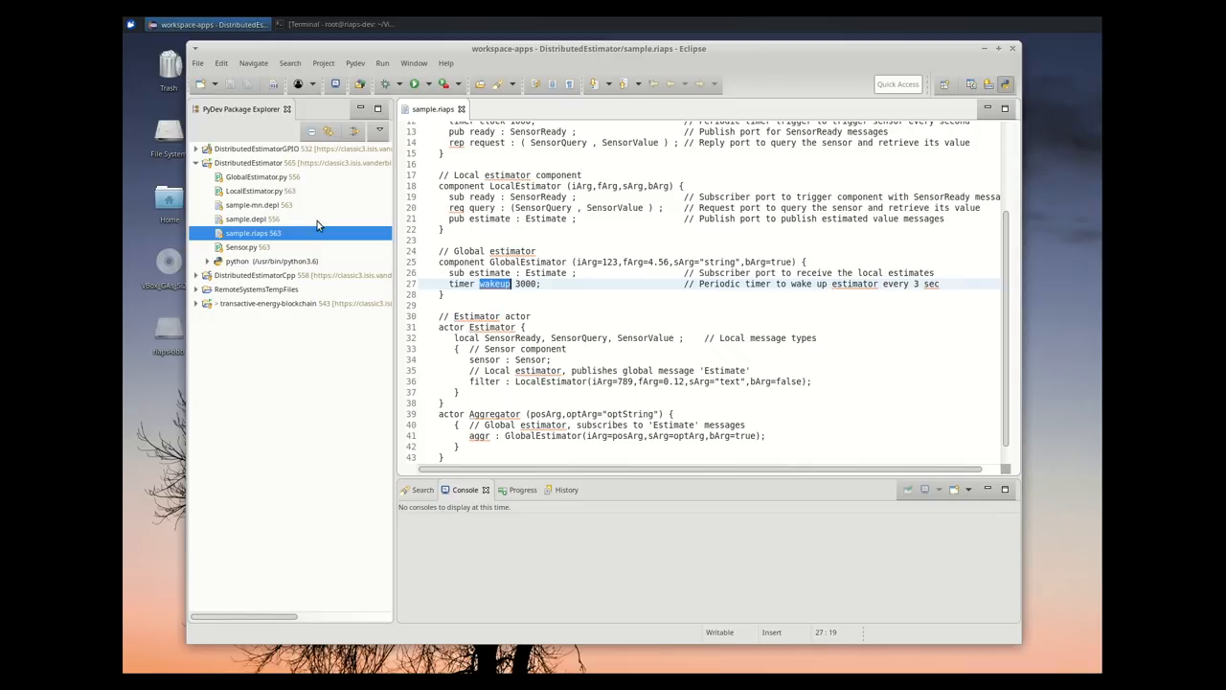
left_click(241, 247)
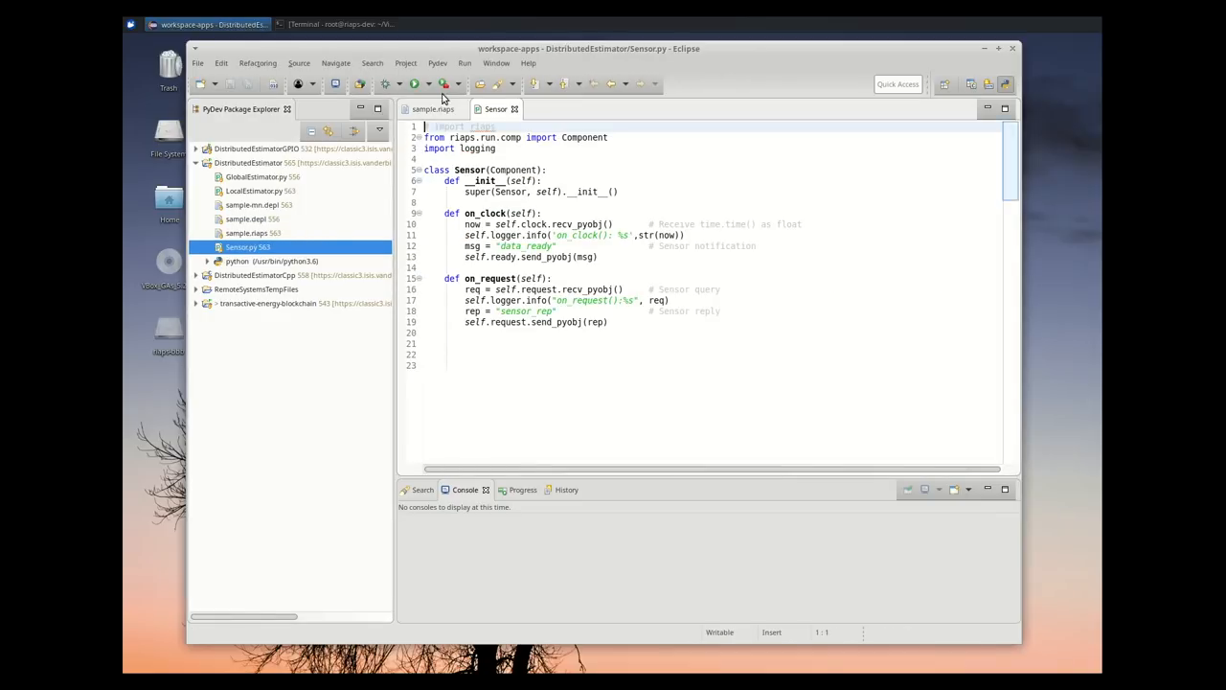
Trace the Sensor's ready and request ports to Sensor.py, then bring up LocalEstimator.py
left_click(437, 109)
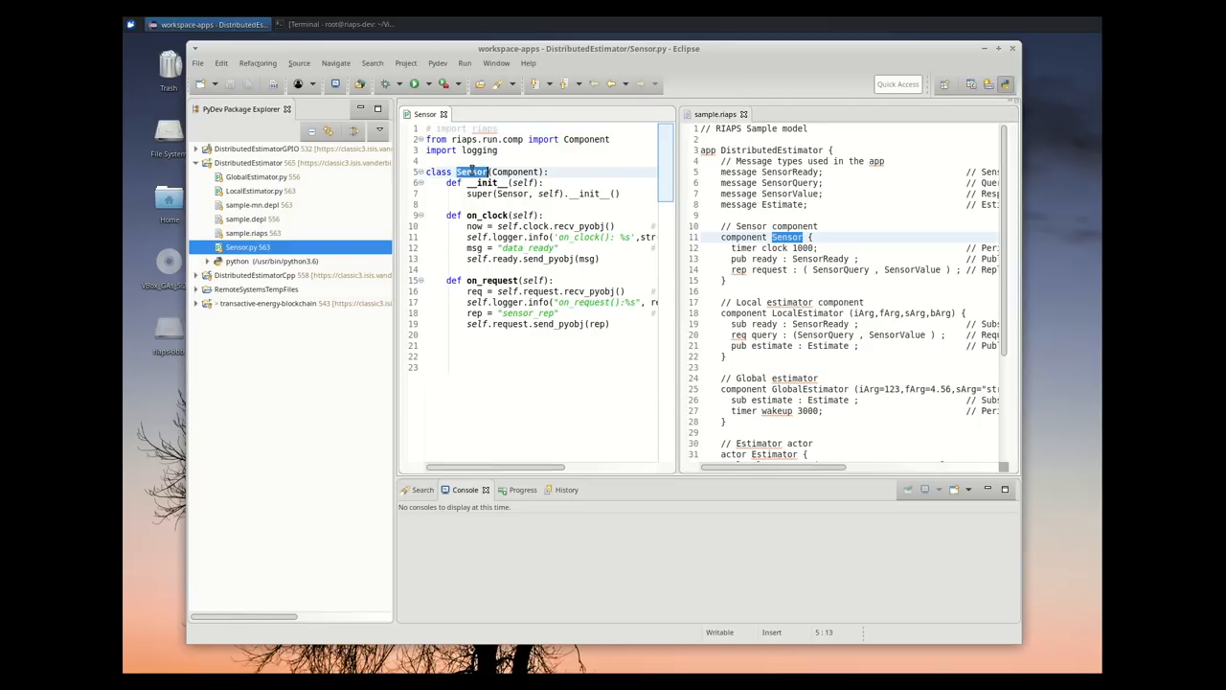
double_click(771, 248)
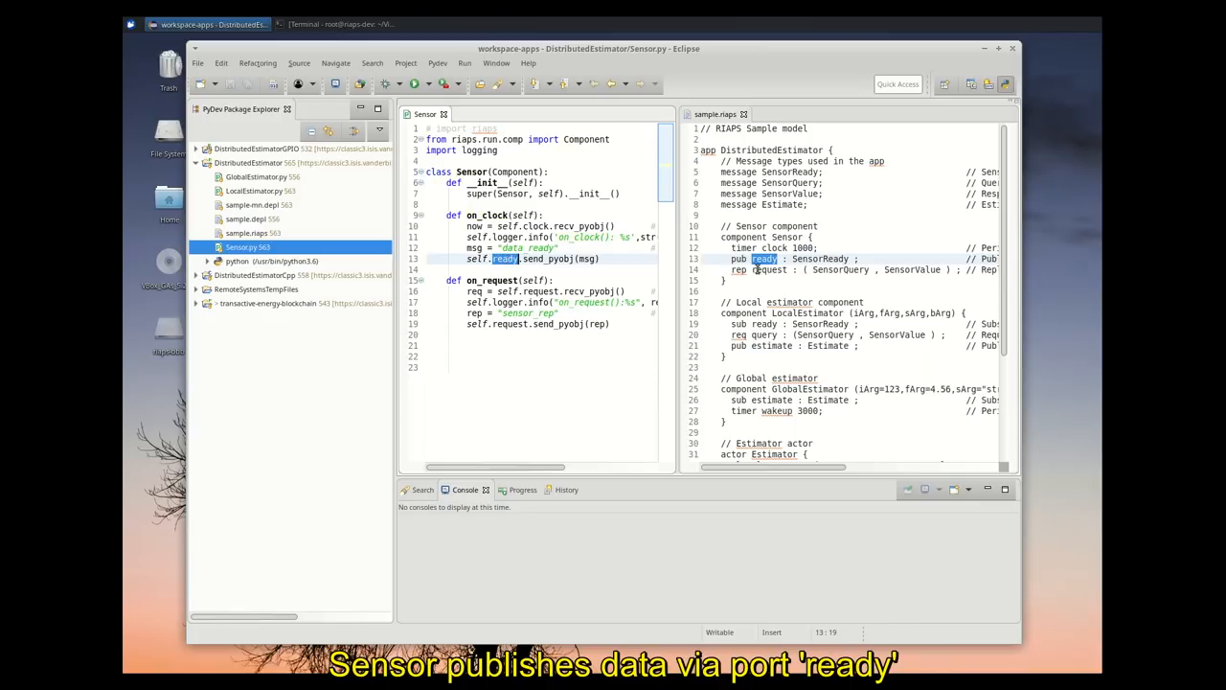
double_click(762, 269)
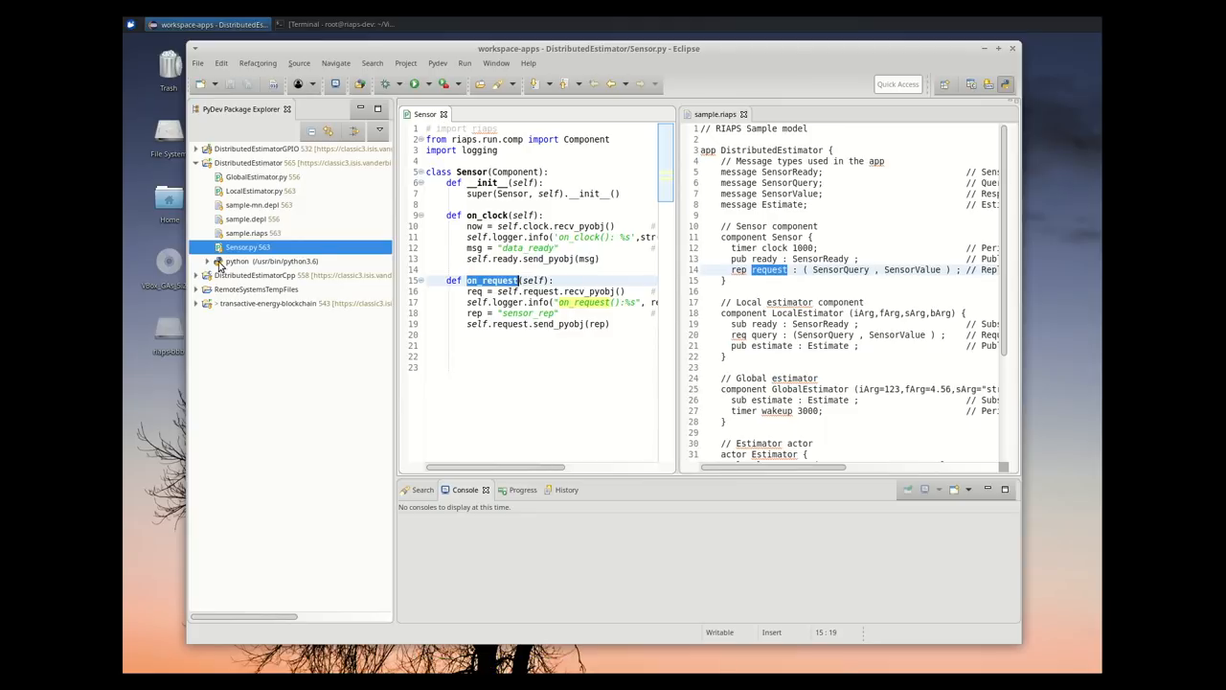
double_click(253, 192)
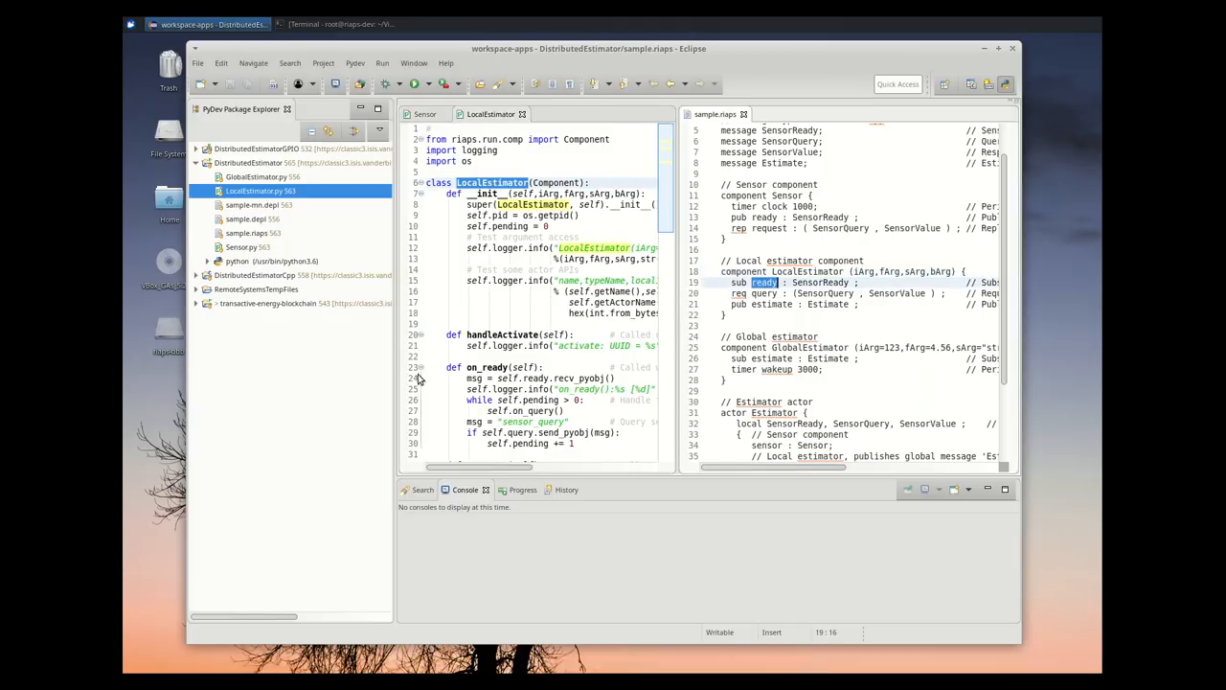
Match LocalEstimator's query and estimate ports to its code, then bring up GlobalEstimator.py
double_click(479, 368)
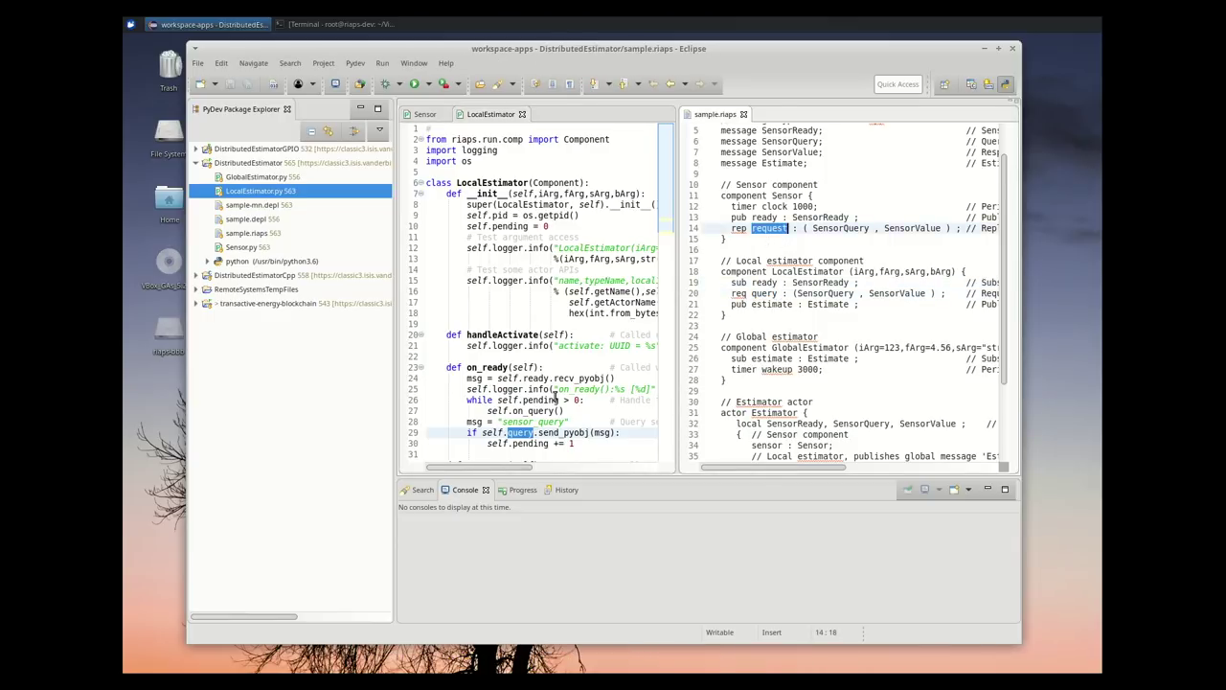
scroll("down", 3)
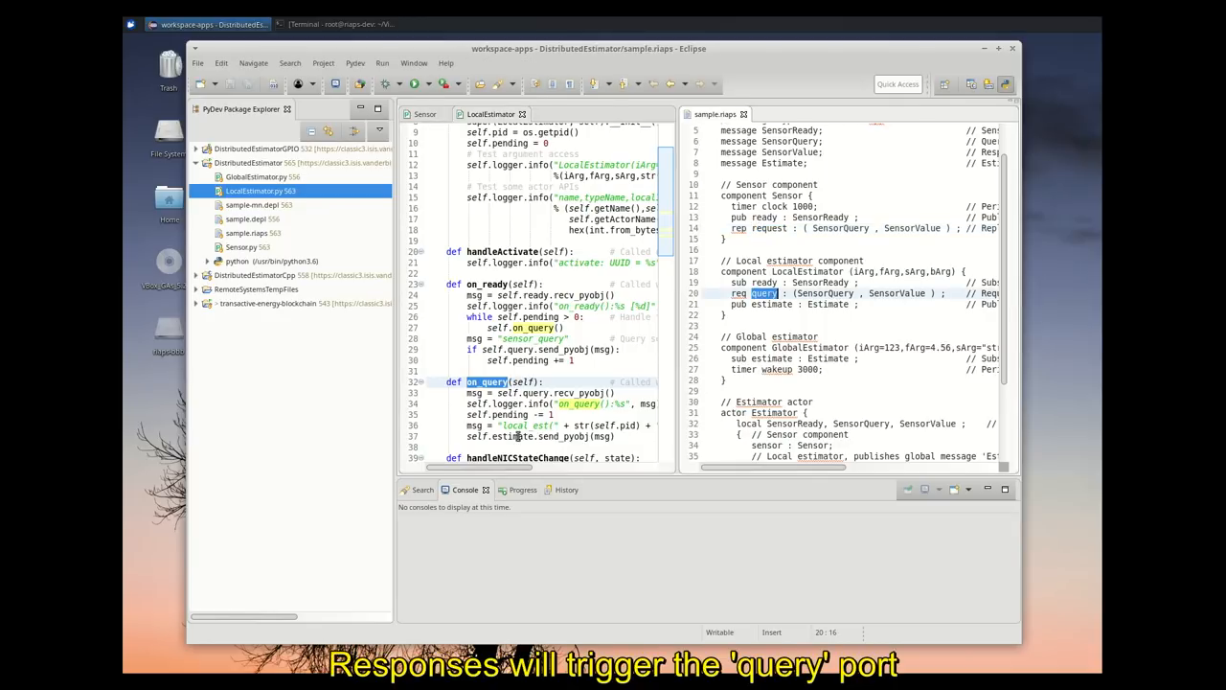
double_click(513, 436)
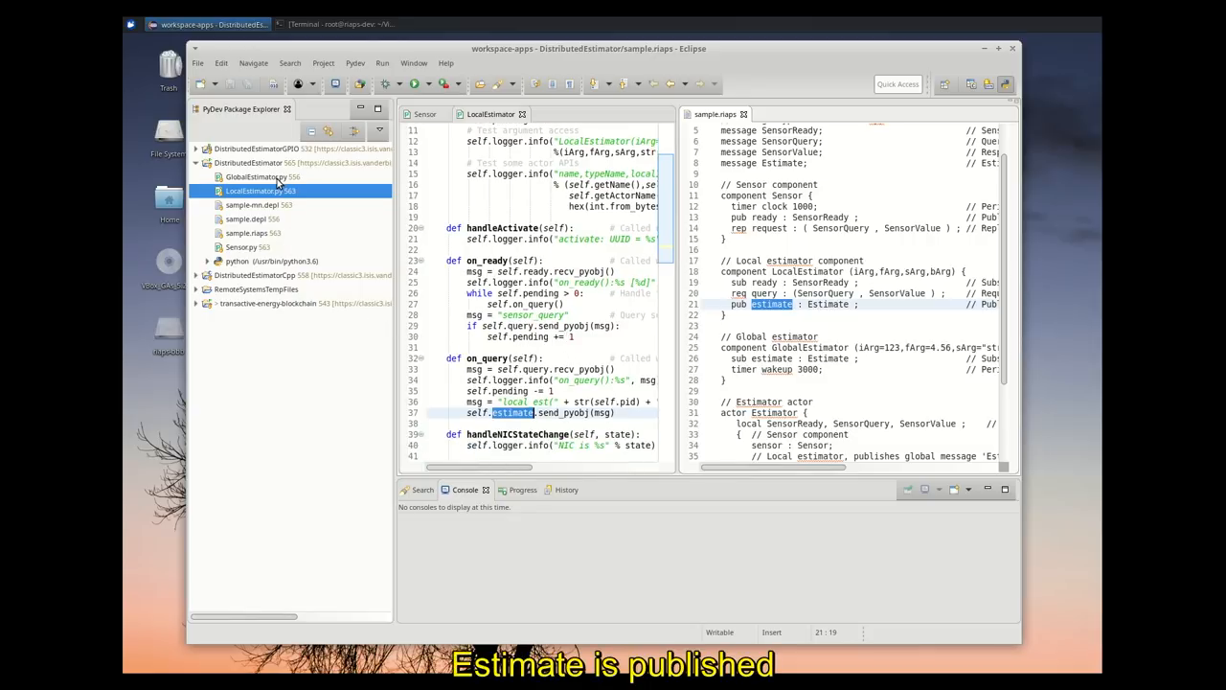
double_click(257, 176)
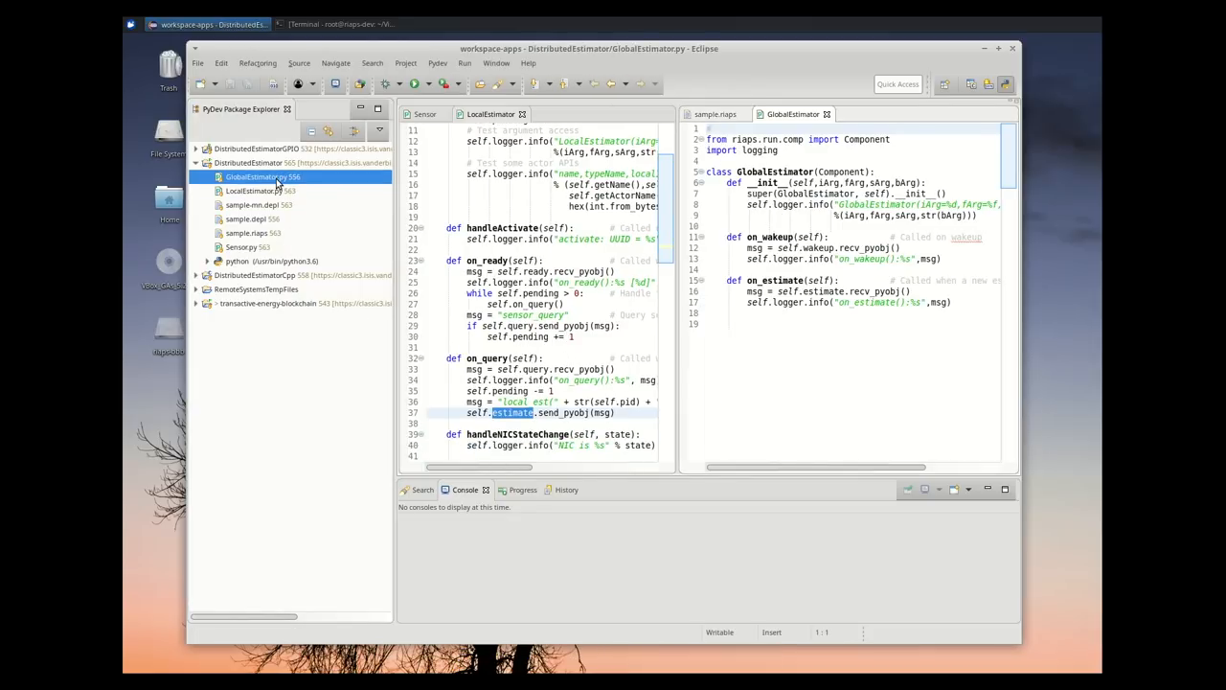
Match the GlobalEstimator's estimate subscription to on_estimate and view the actor definitions
left_click(715, 115)
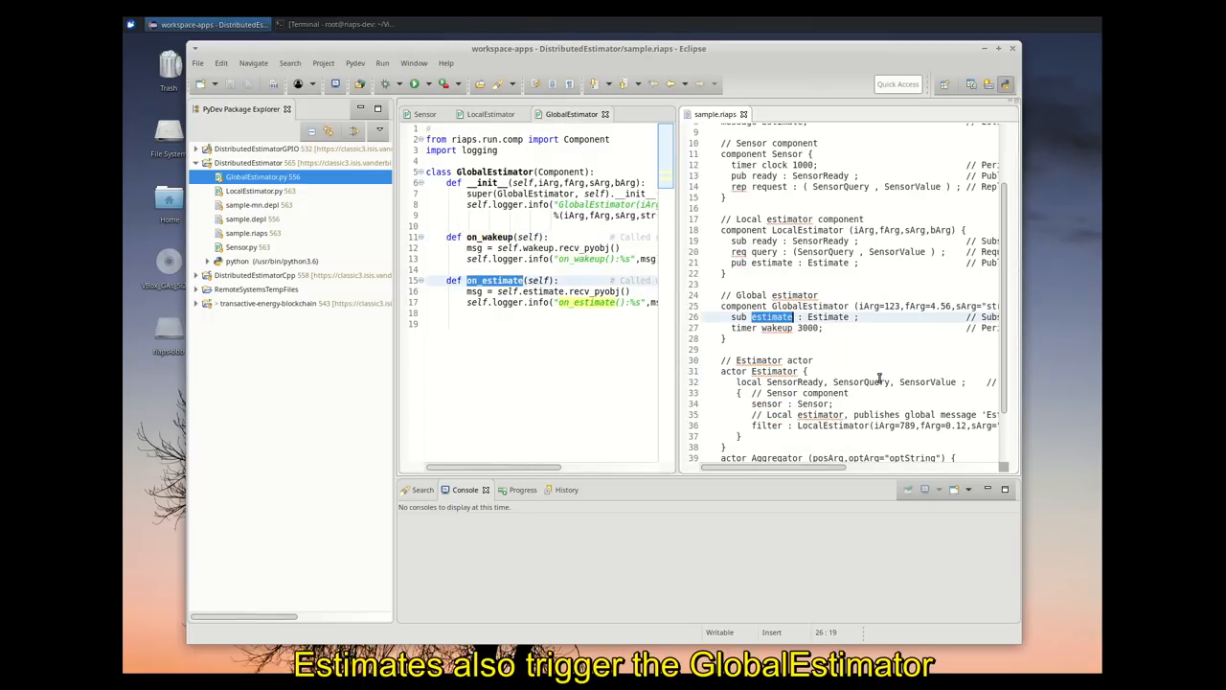
scroll("down", 3)
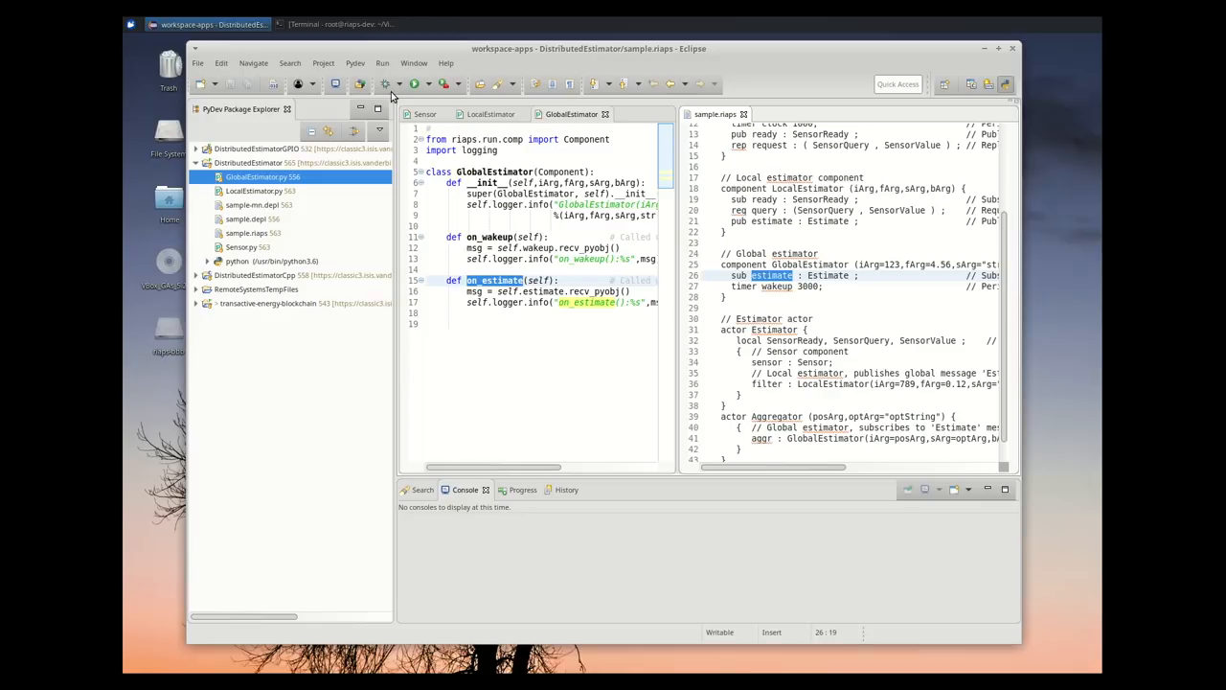
mouse_move(449, 75)
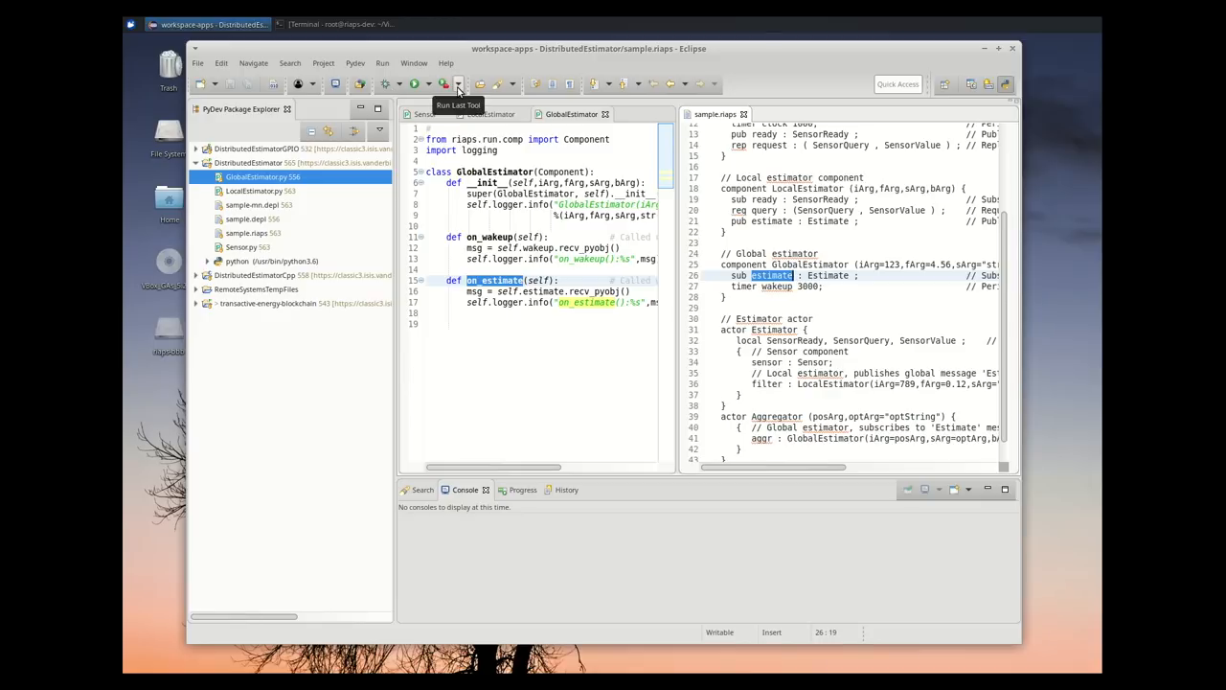
Run riaps_registry and then riaps_ctrl from the External Tools list
left_click(455, 77)
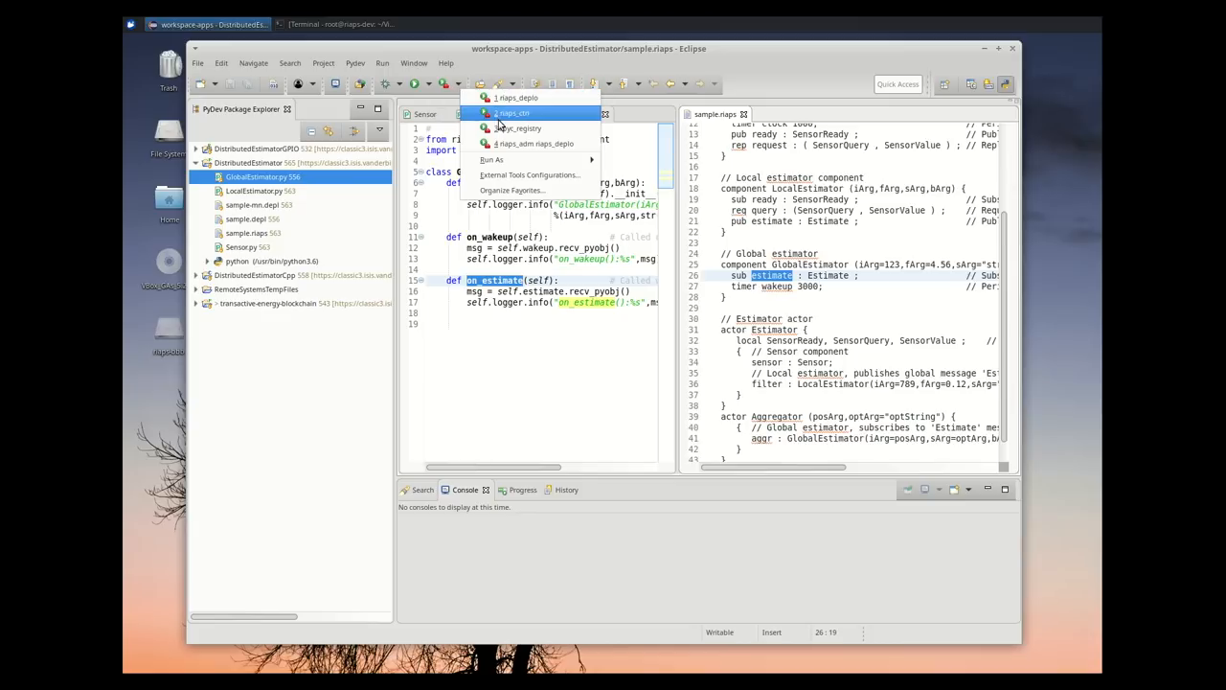
left_click(521, 126)
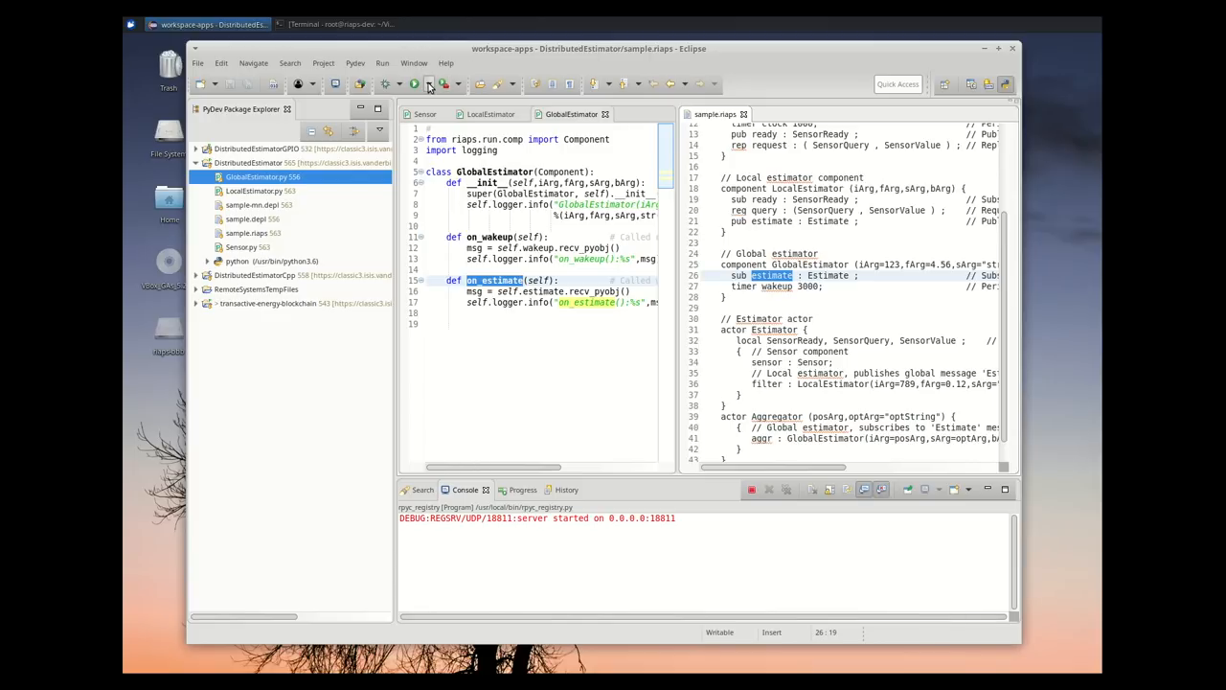
left_click(431, 88)
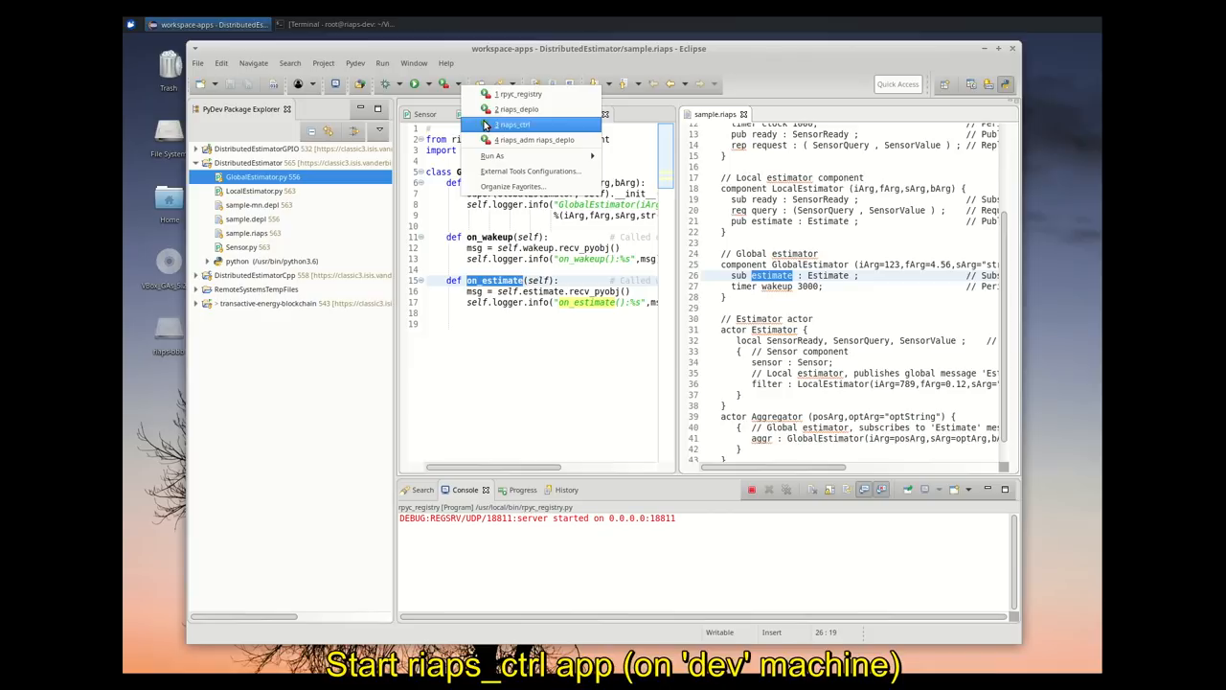
left_click(515, 125)
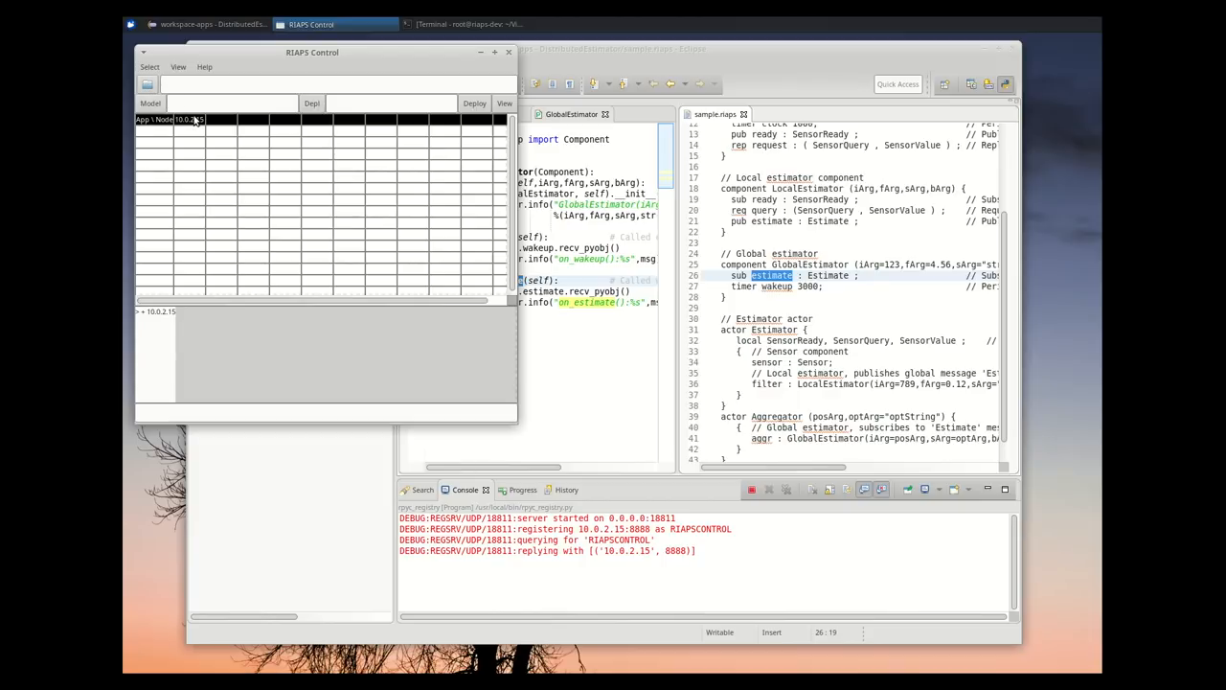
Choose the DistributedEstimator app folder and load sample.riaps as the application model
left_click(153, 85)
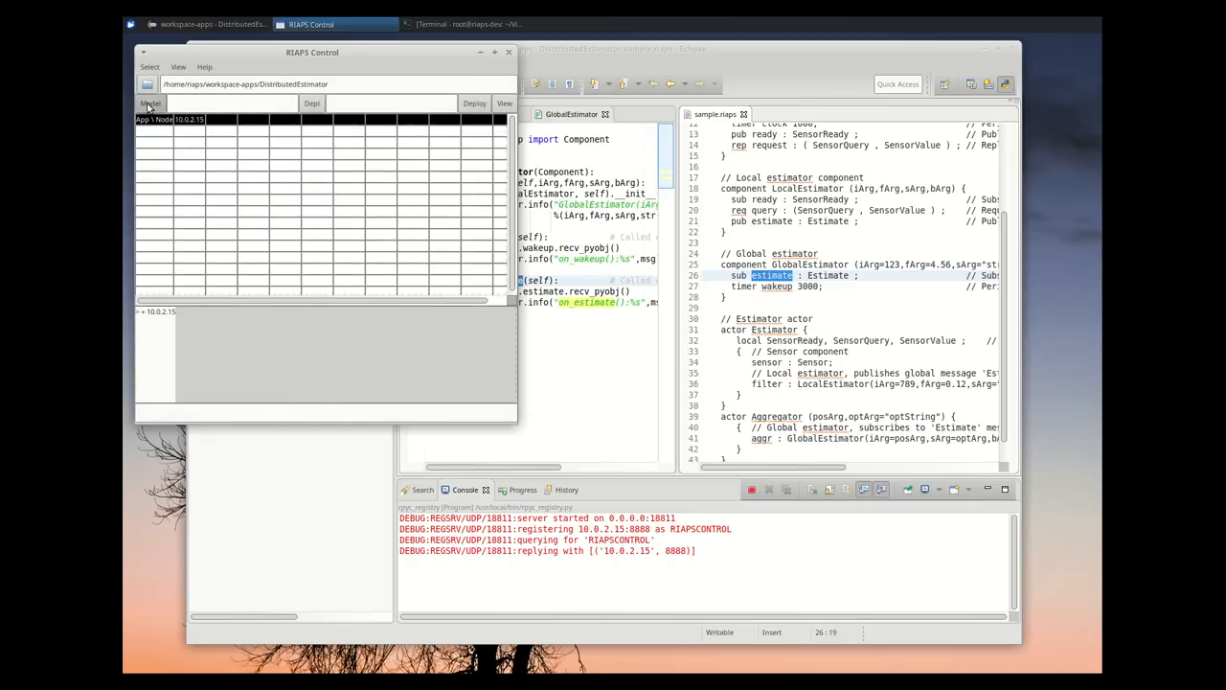
left_click(151, 104)
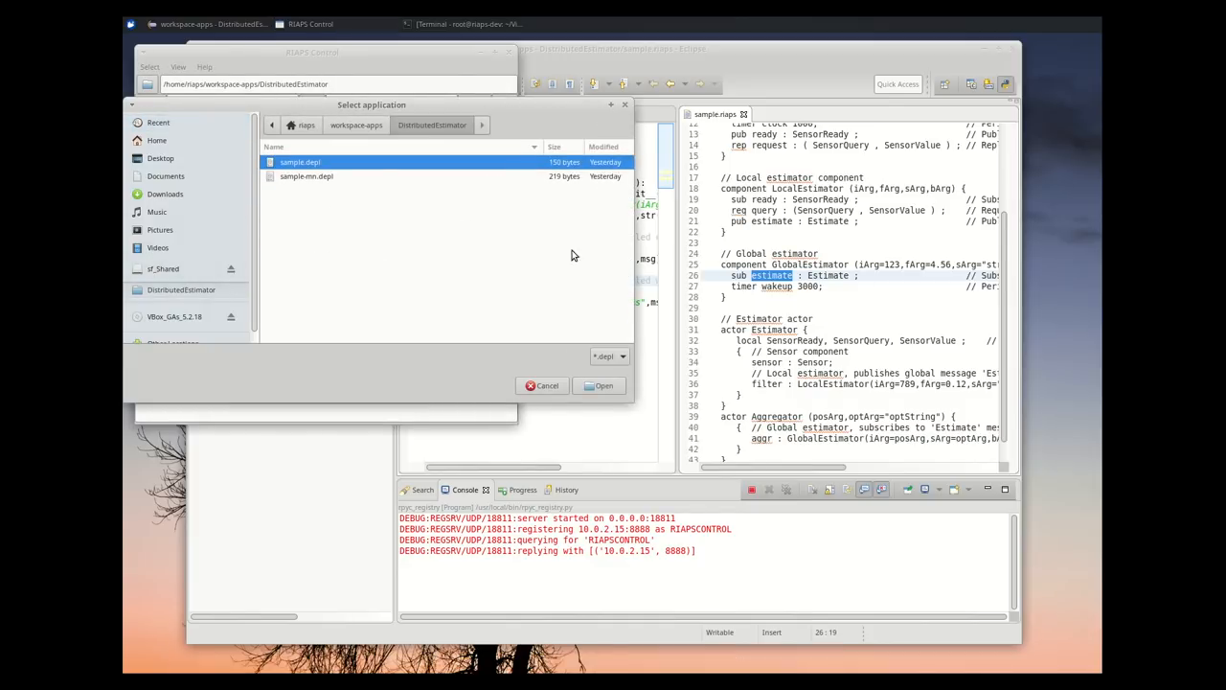
left_click(606, 385)
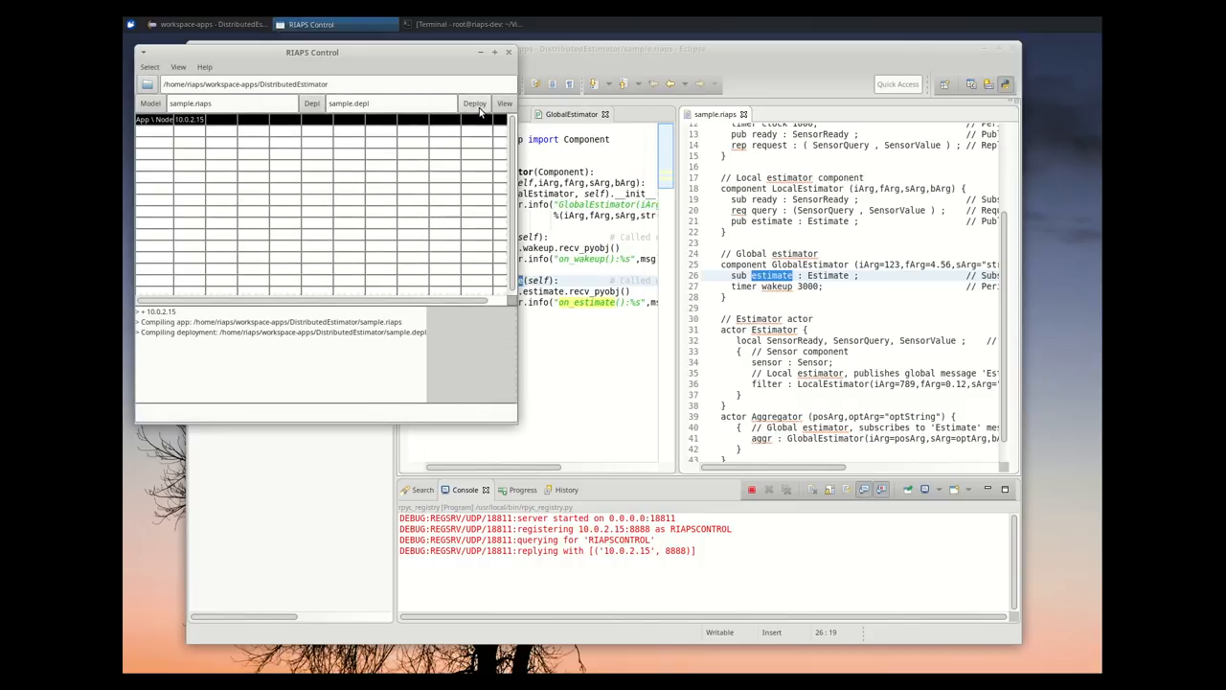
View the app's architecture graph in the Dot Viewer, then close it to return to Eclipse
left_click(502, 104)
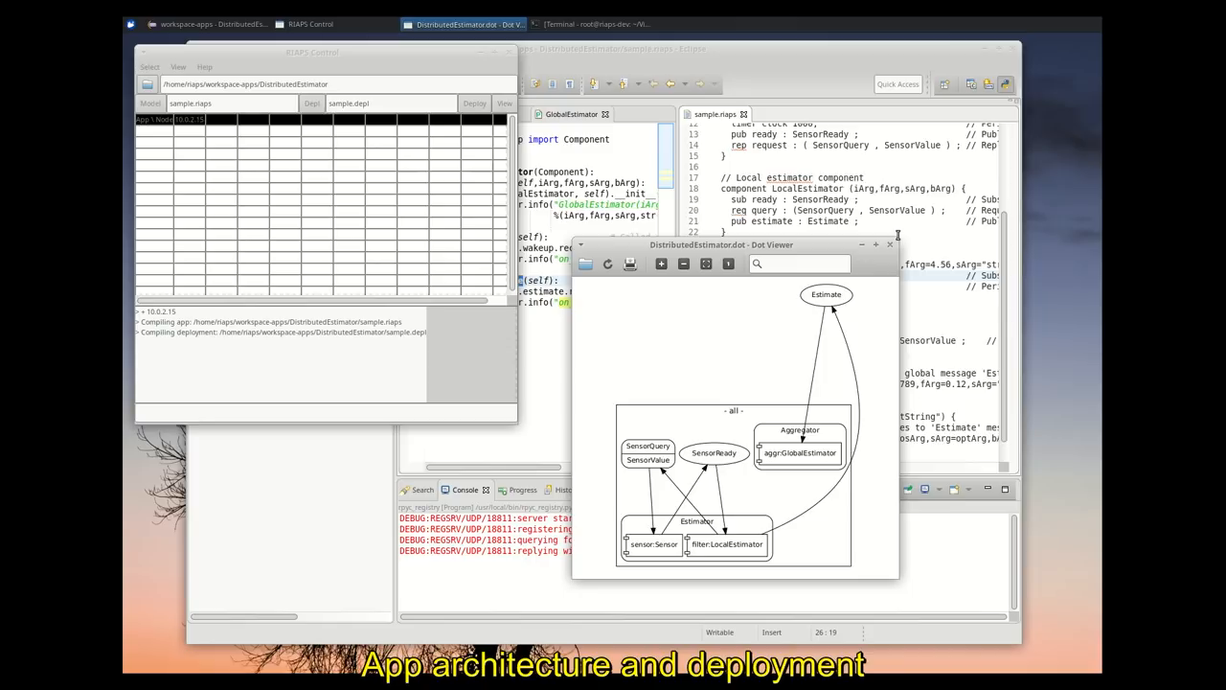
mouse_move(893, 249)
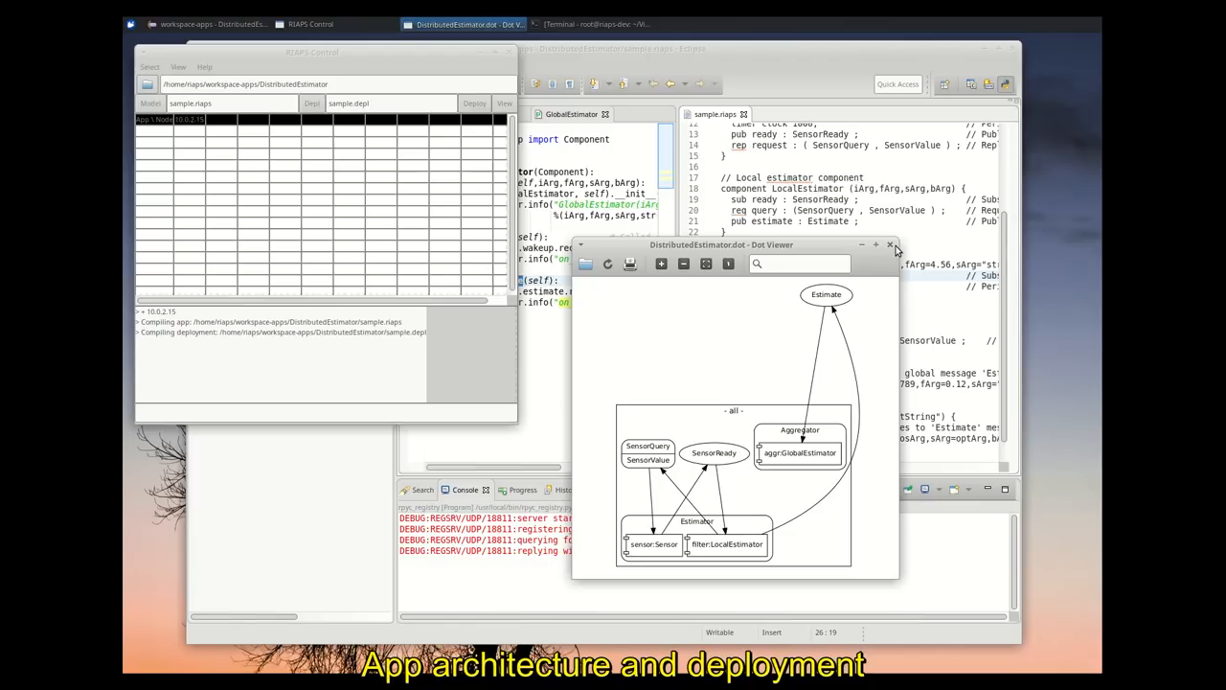
left_click(889, 245)
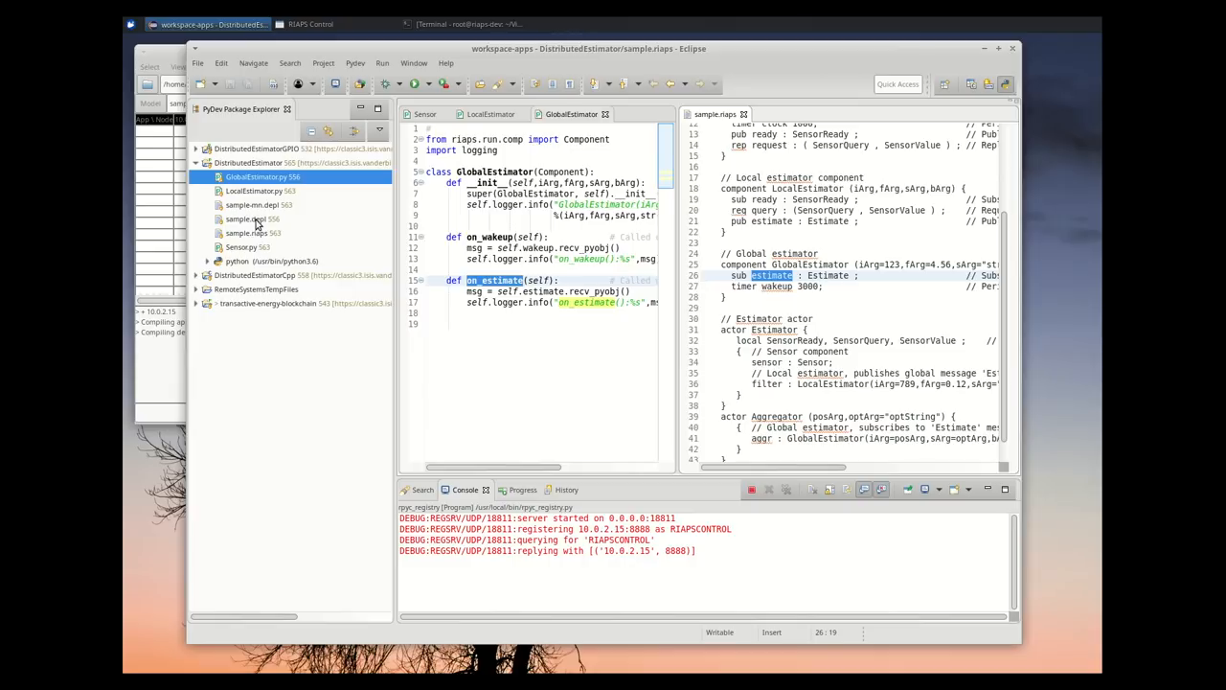
View sample.depl placing Estimator and Aggregator on all nodes, then return to RIAPS Control
double_click(241, 219)
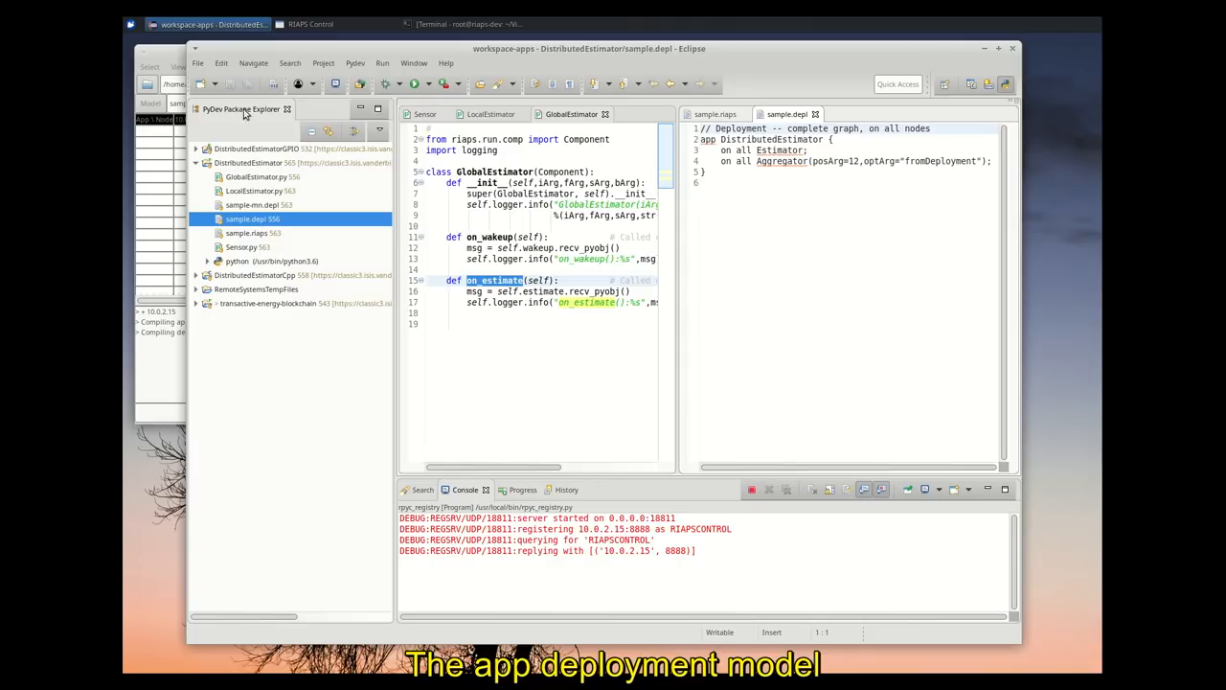
left_click(316, 21)
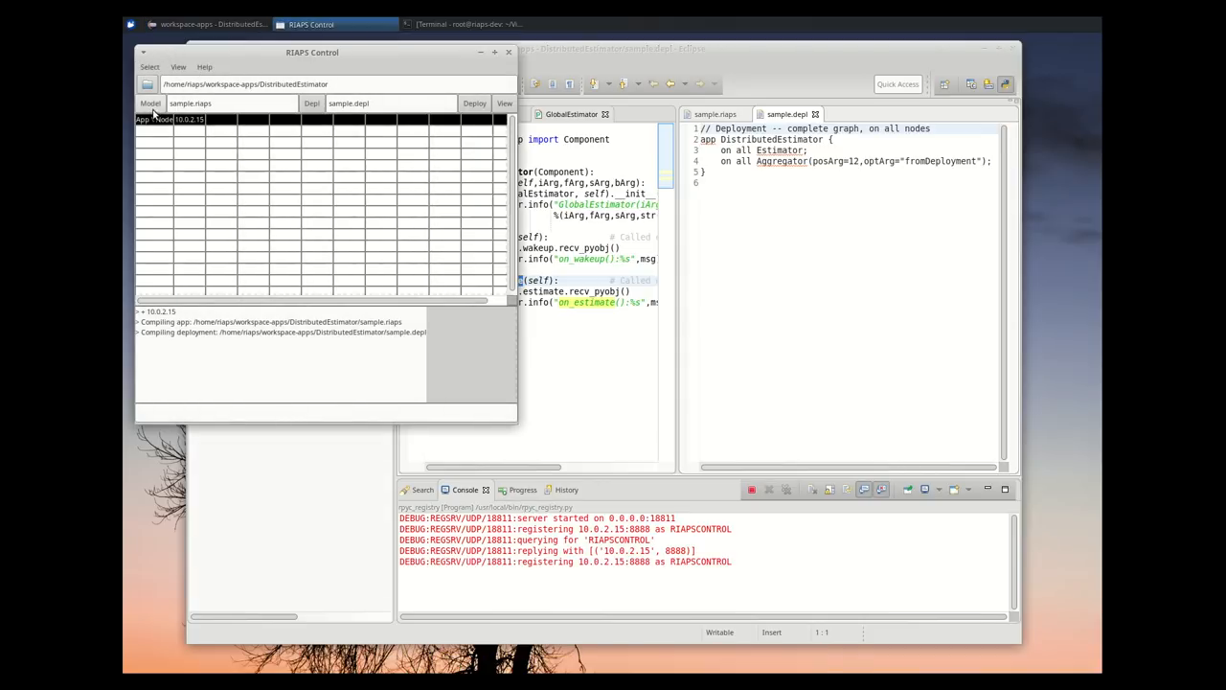
Deploy and launch DistributedEstimator on node 10.0.2.15, watching estimate messages in the console
left_click(473, 103)
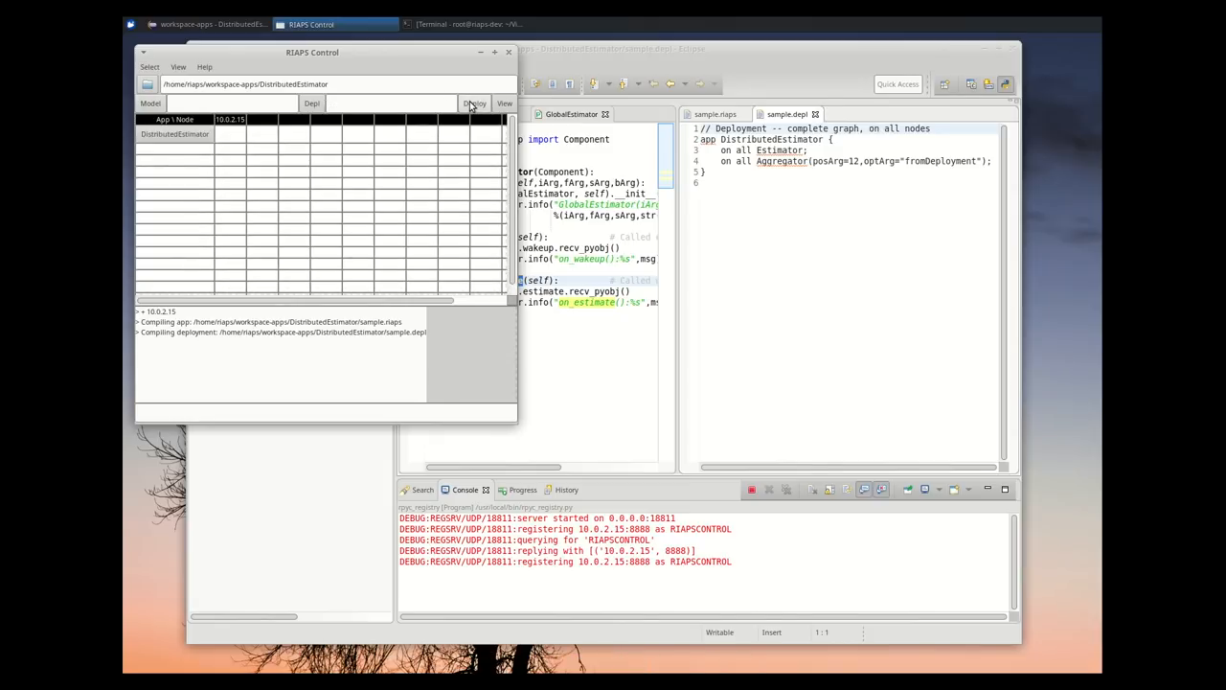
right_click(172, 134)
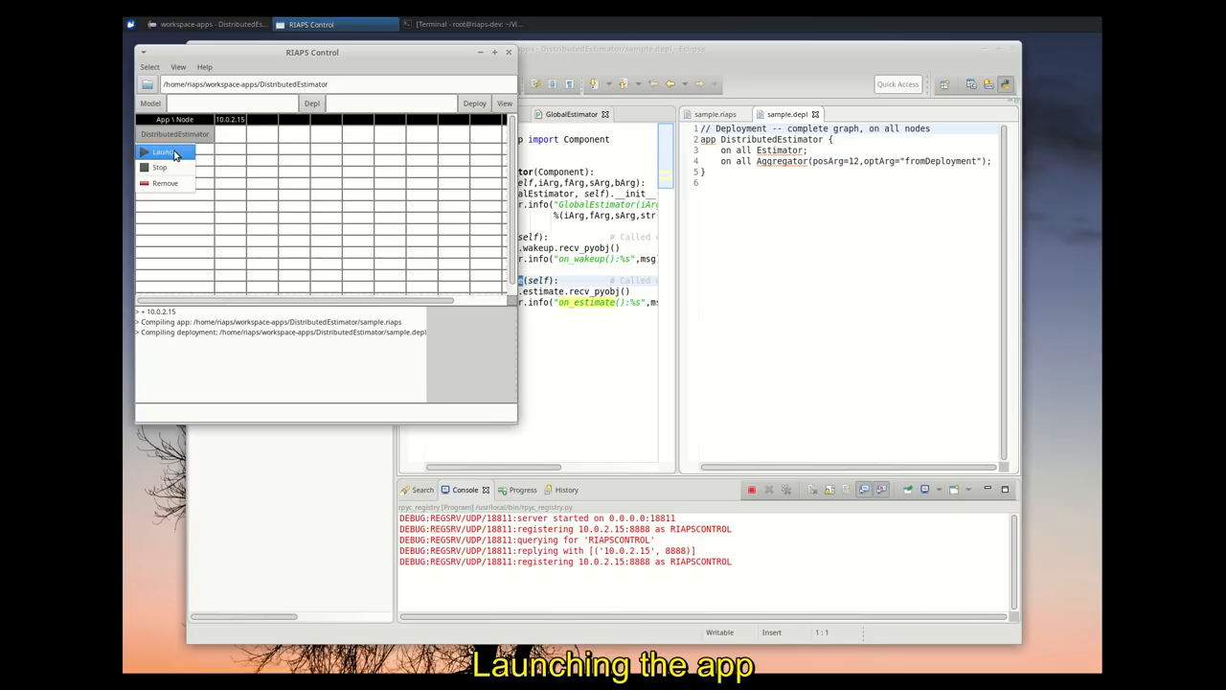
left_click(161, 151)
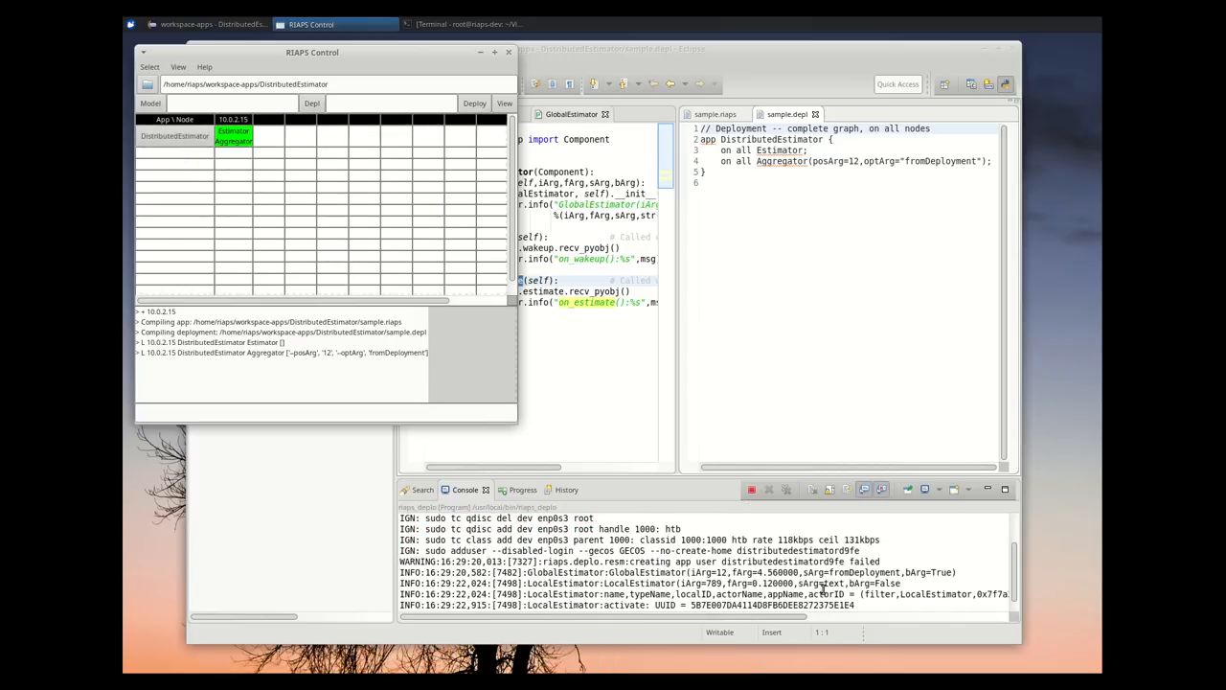
scroll("down", 3)
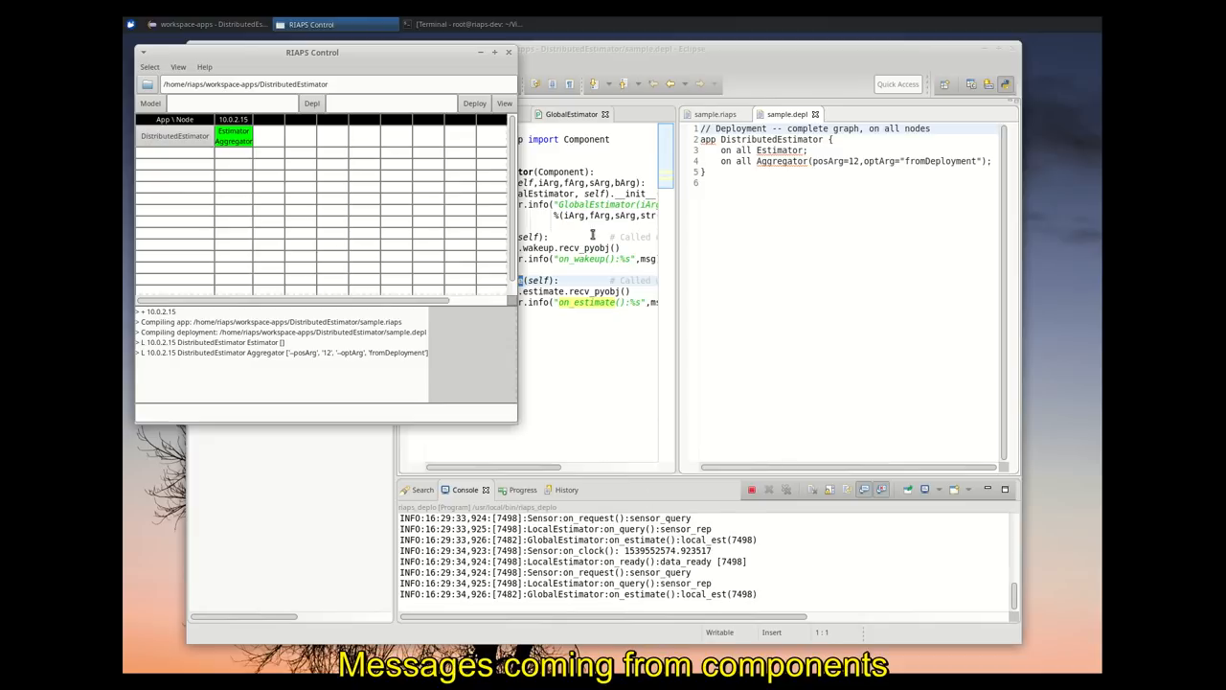
Stop DistributedEstimator on the node via the app row's actions
right_click(176, 134)
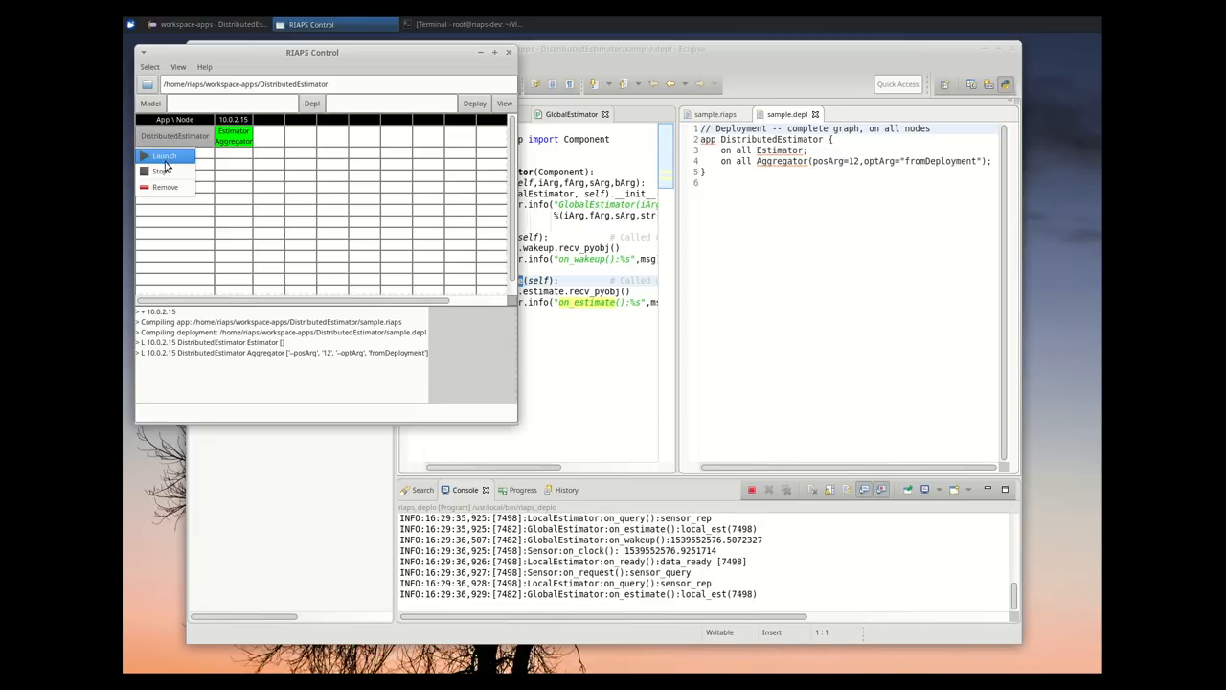
left_click(161, 170)
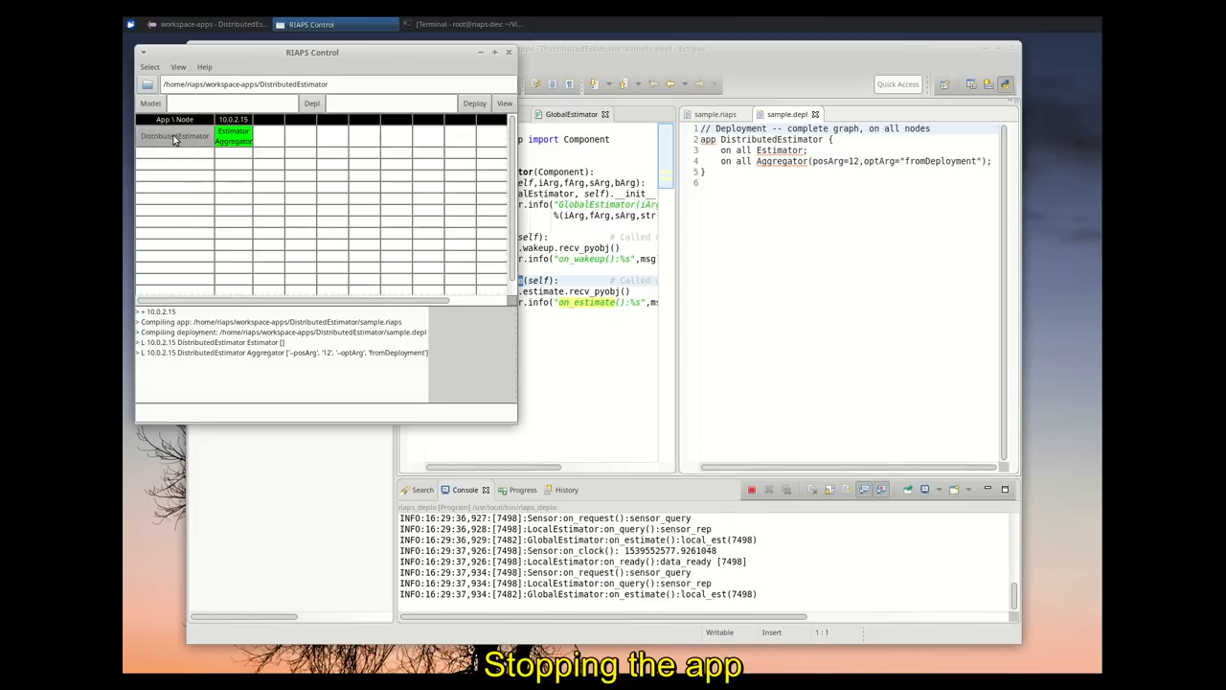
right_click(175, 138)
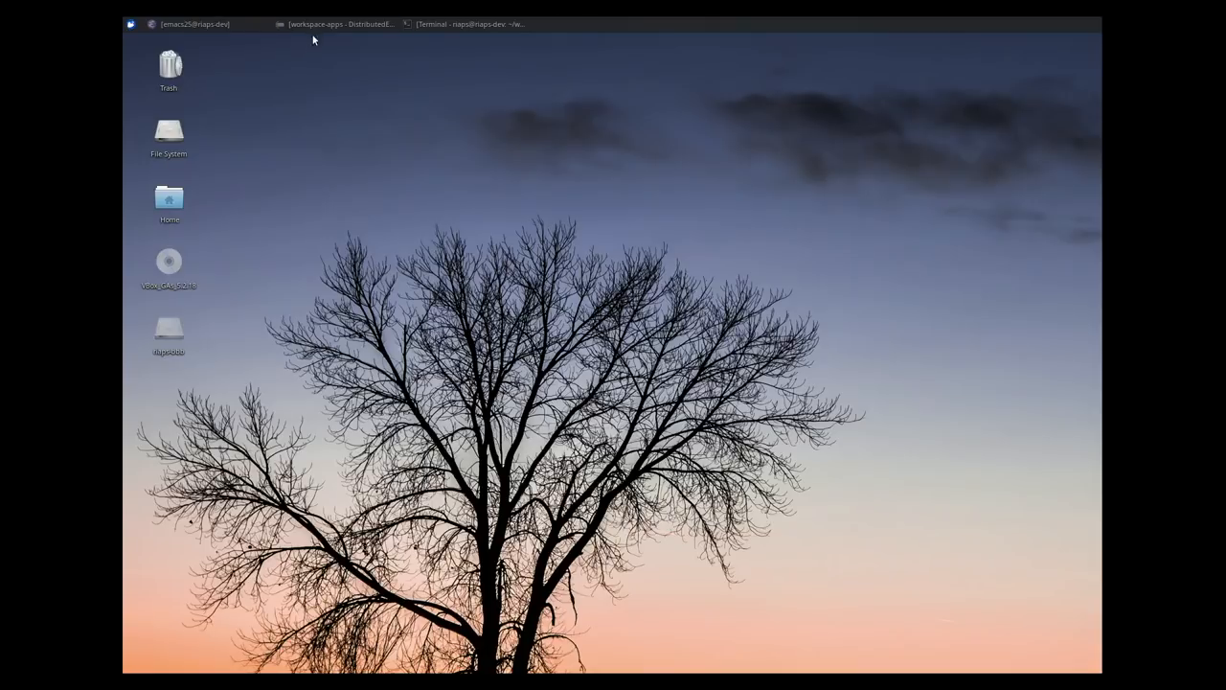
Restore Eclipse and view sample-mn.depl with Estimators on 192.168.57.2-.4 and Aggregator on .1
left_click(336, 27)
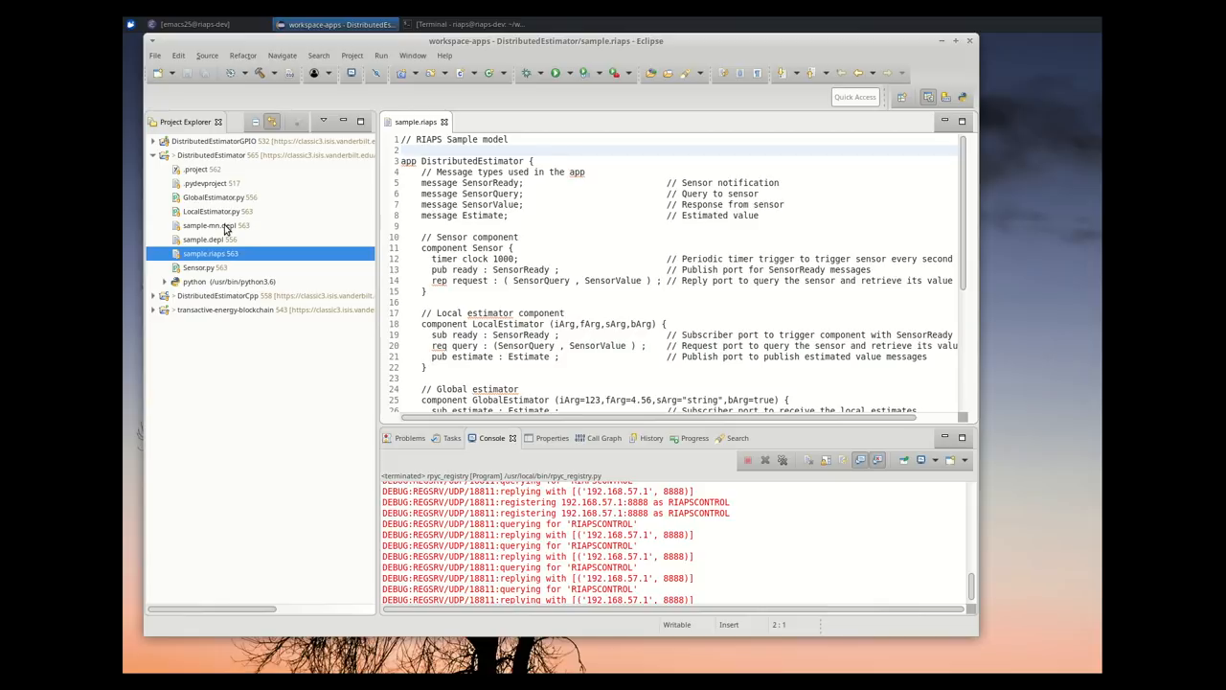
double_click(207, 226)
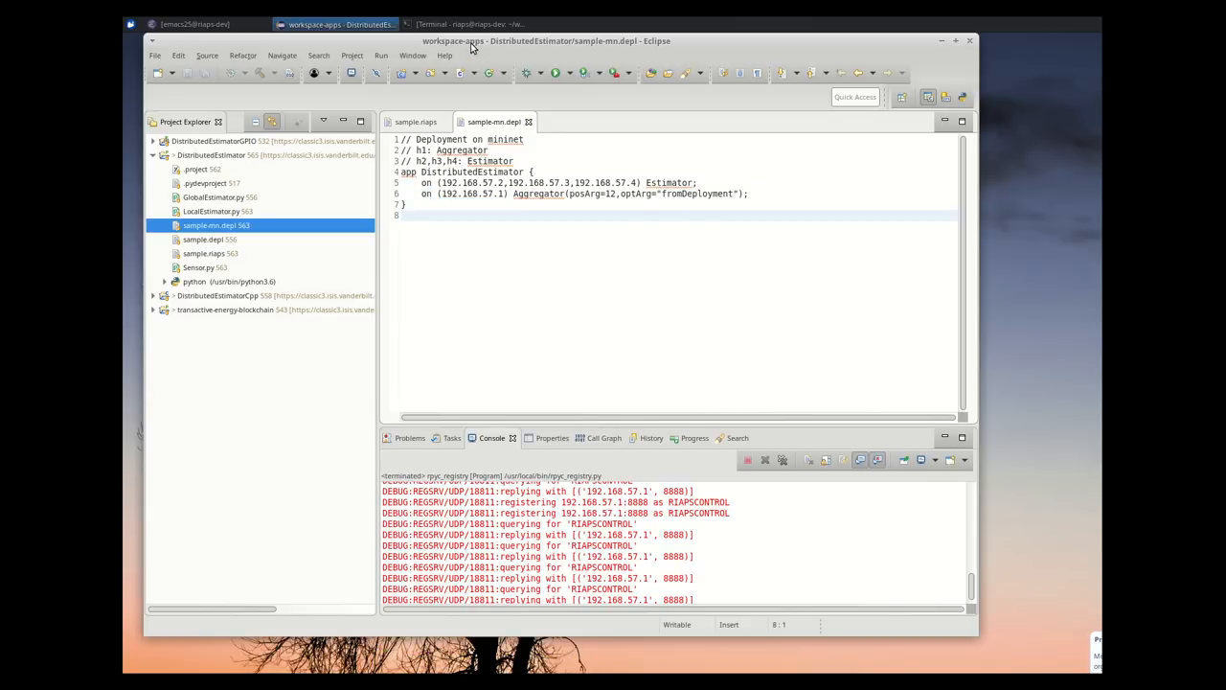
Start the four-node Mininet network, opening node terminals and the RIAPS control window
left_click(449, 23)
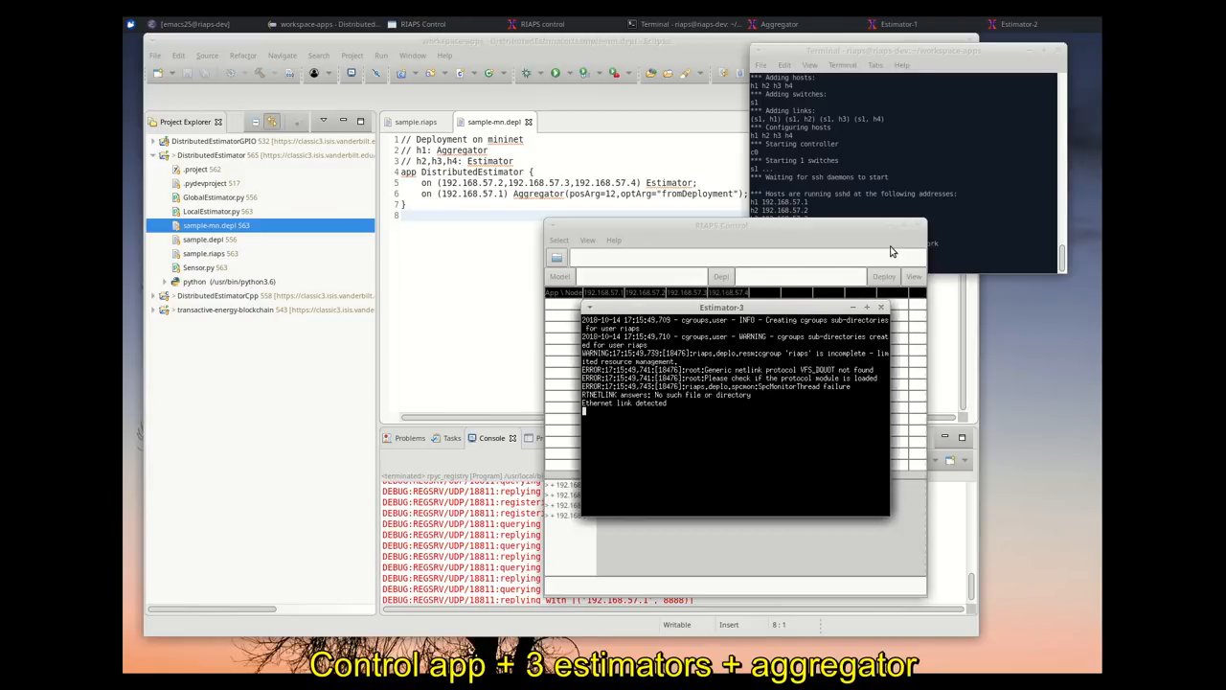
mouse_move(785, 226)
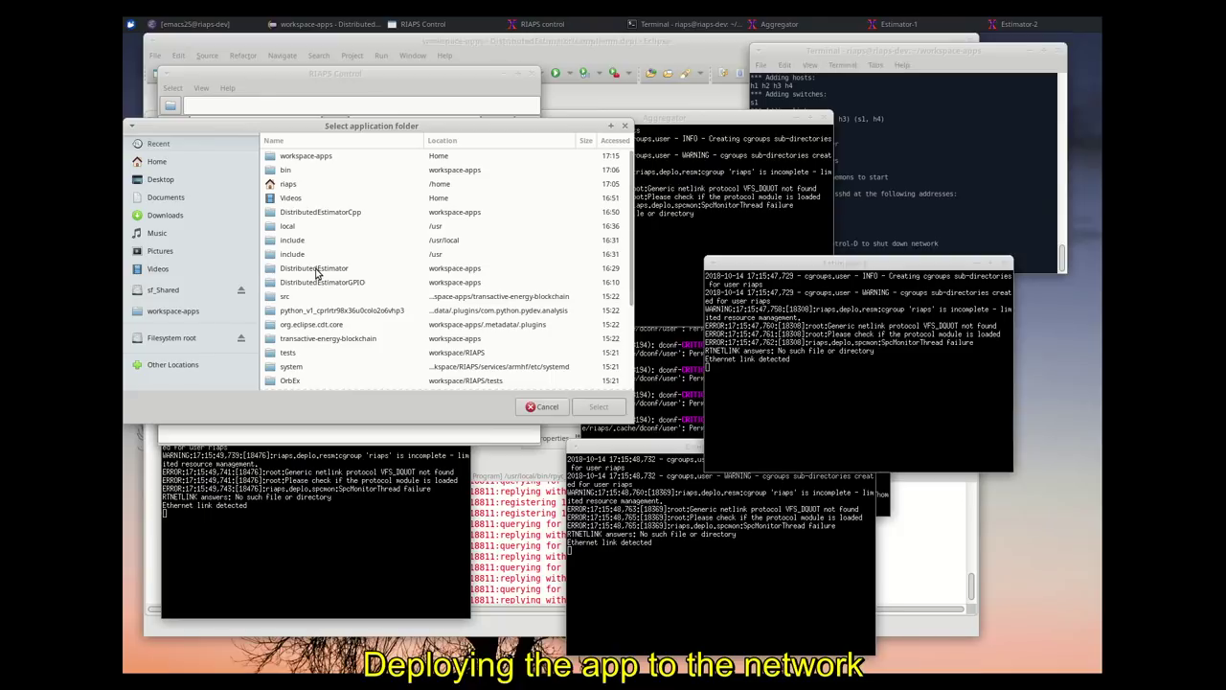
Load sample.riaps and the sample-mn.depl deployment from the DistributedEstimator folder
double_click(315, 269)
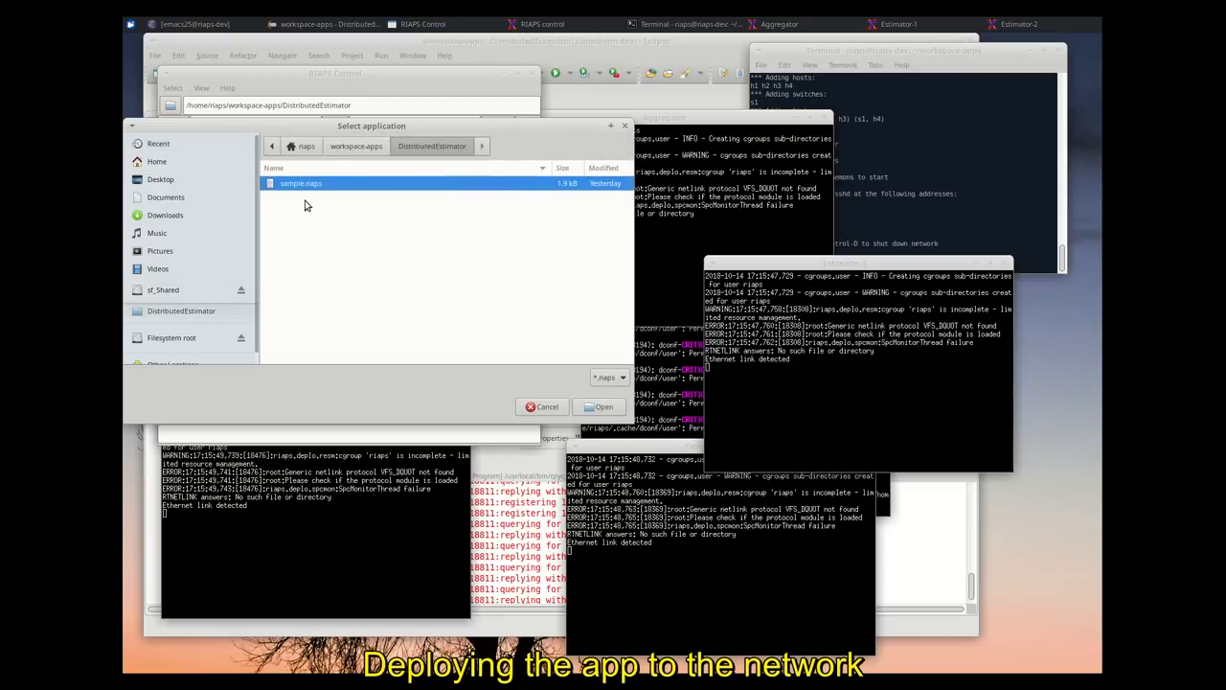
left_click(601, 407)
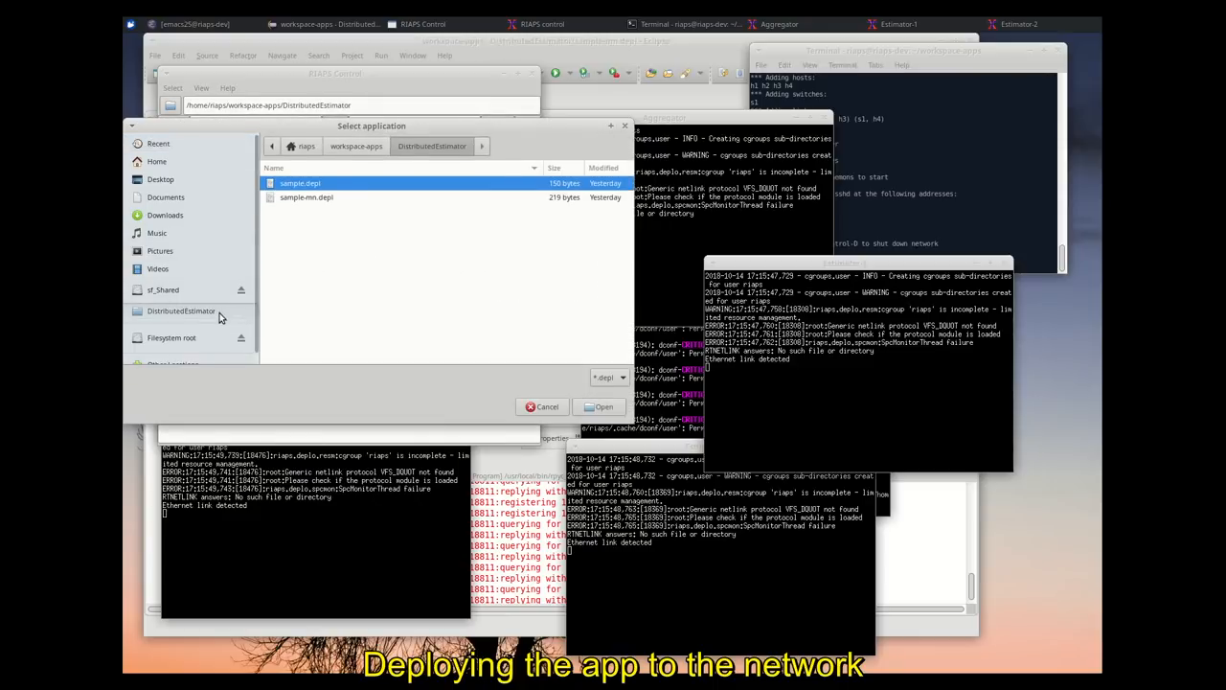
left_click(602, 406)
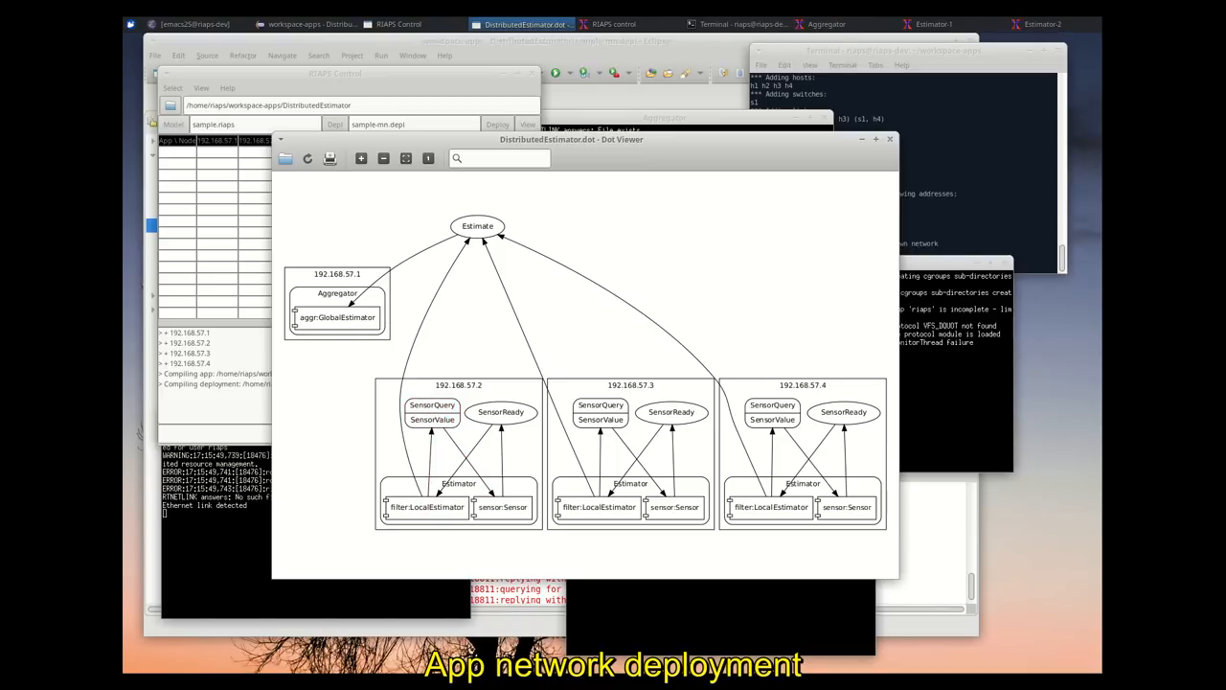
Inspect the DistributedEstimator.dot deployment graph and close the Dot Viewer
left_click(832, 23)
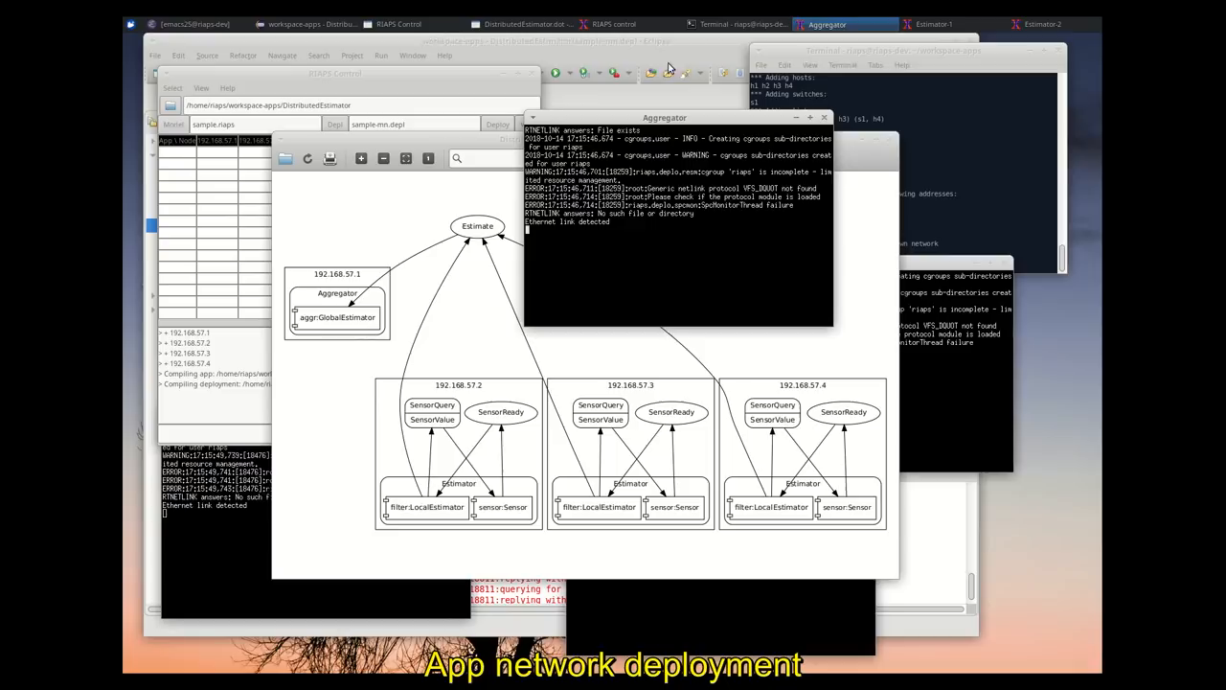
left_click(552, 15)
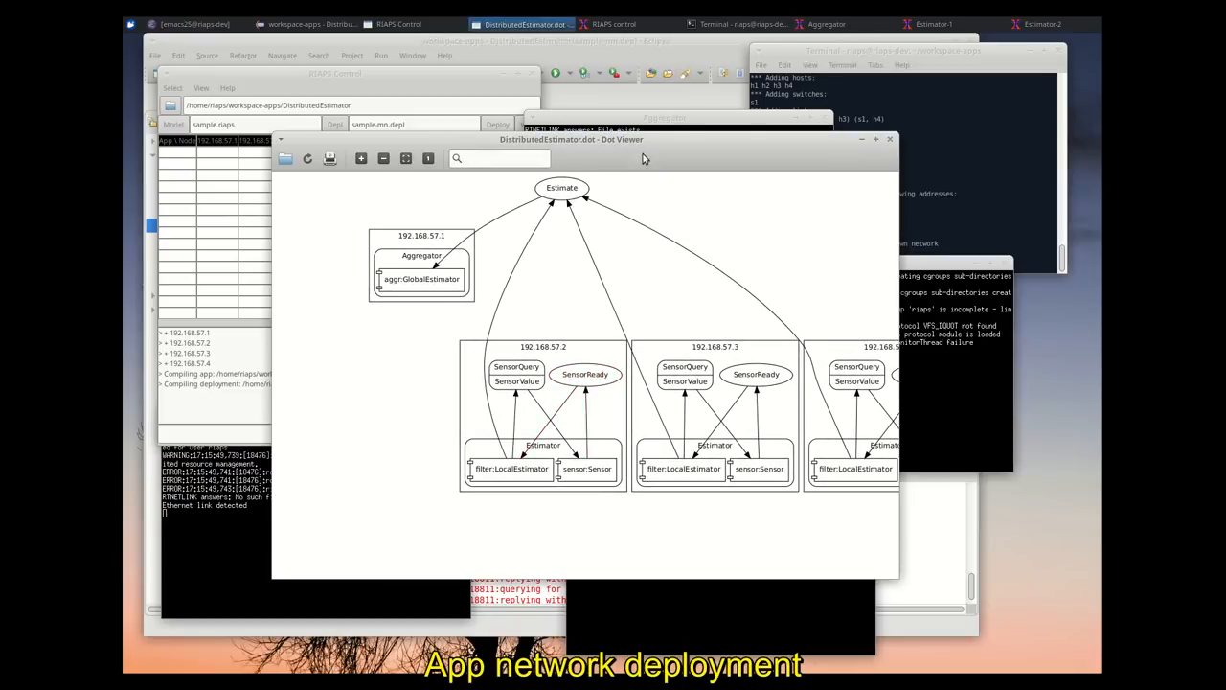
left_click(1052, 17)
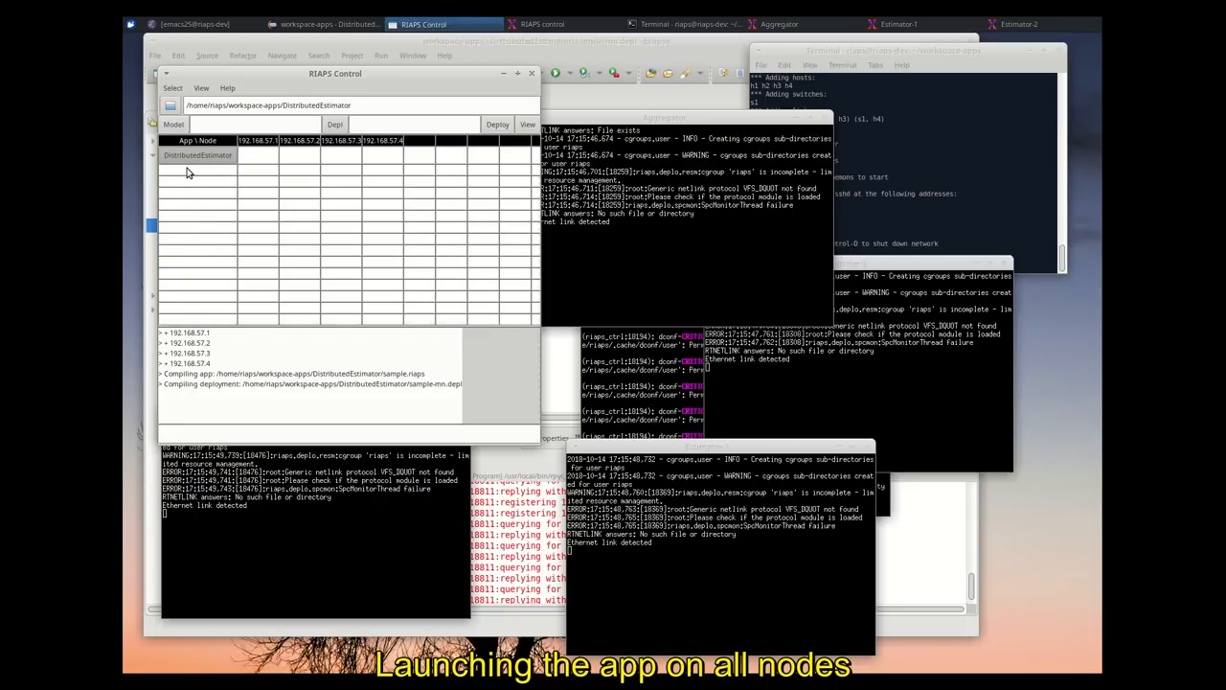
Launch DistributedEstimator on all four Mininet nodes so Aggregator and Estimators turn green
left_click(498, 125)
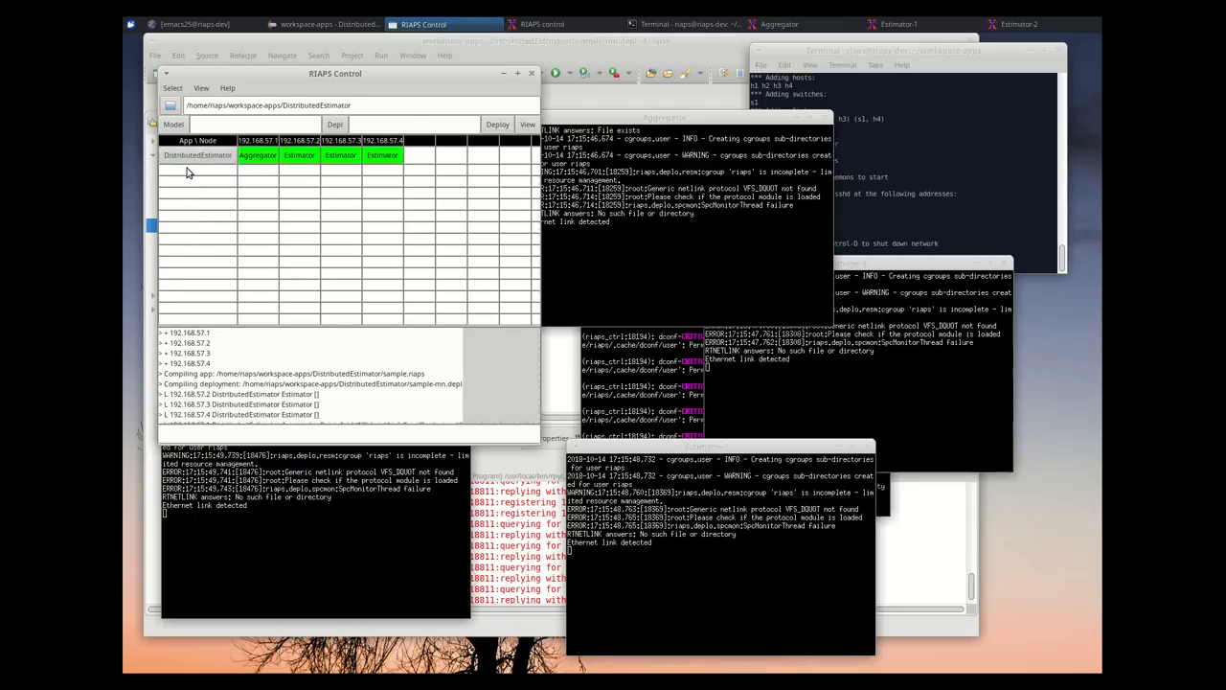
left_click(499, 123)
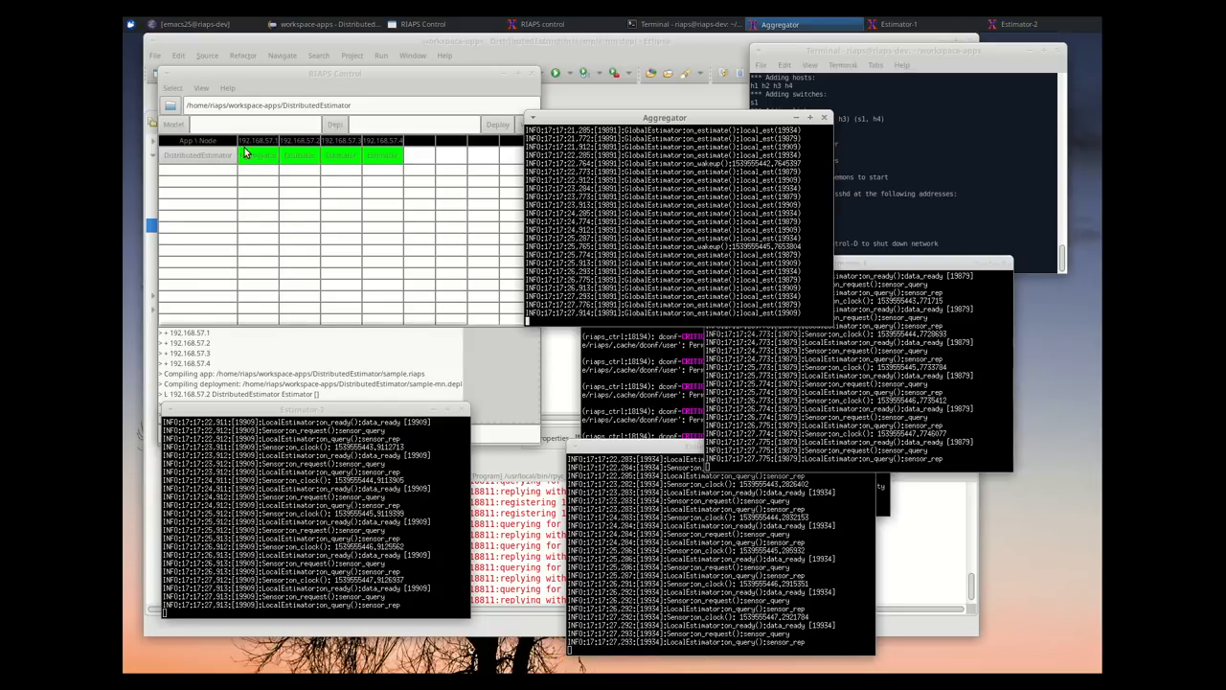
Stop DistributedEstimator on all four 192.168.57 nodes
right_click(197, 156)
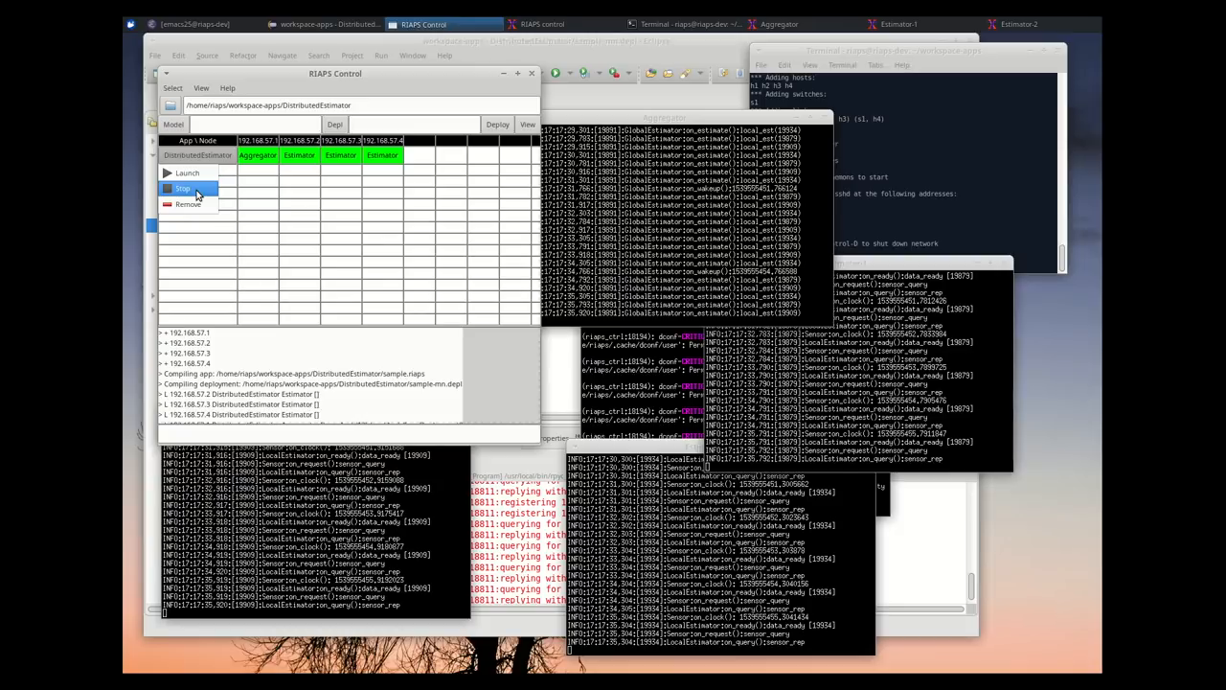
left_click(182, 188)
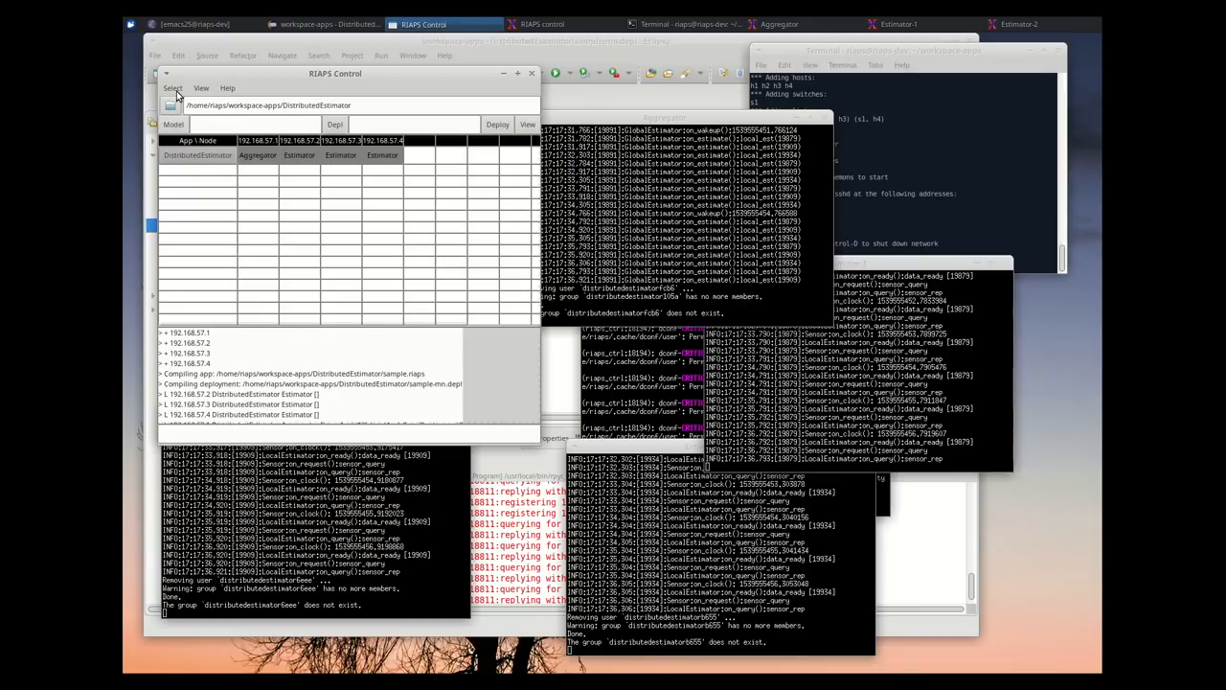
Bring up the Select menu with application, deployment, kill, clean and quit options
left_click(173, 89)
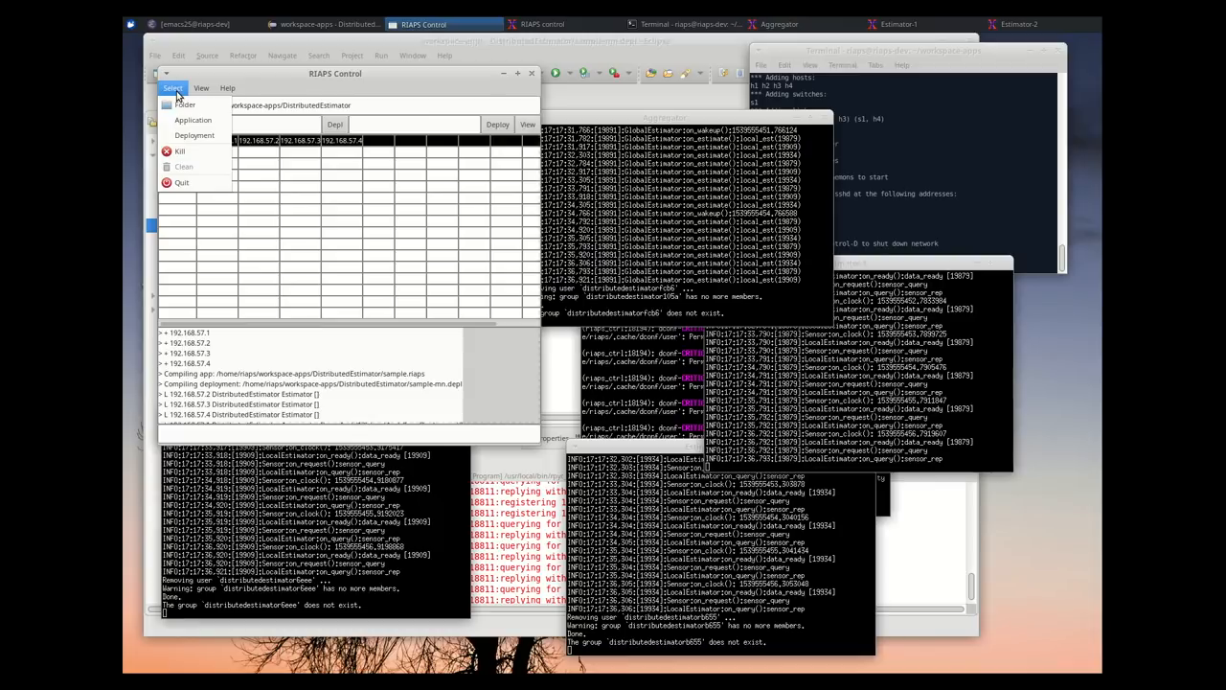
mouse_move(184, 151)
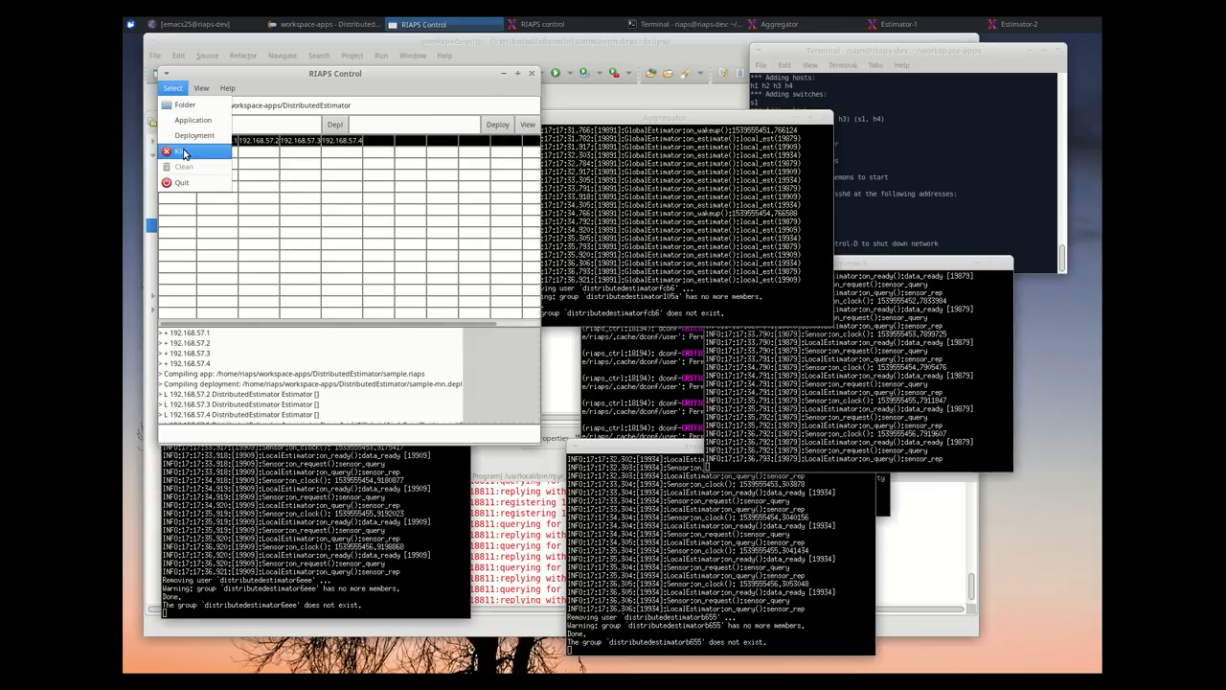